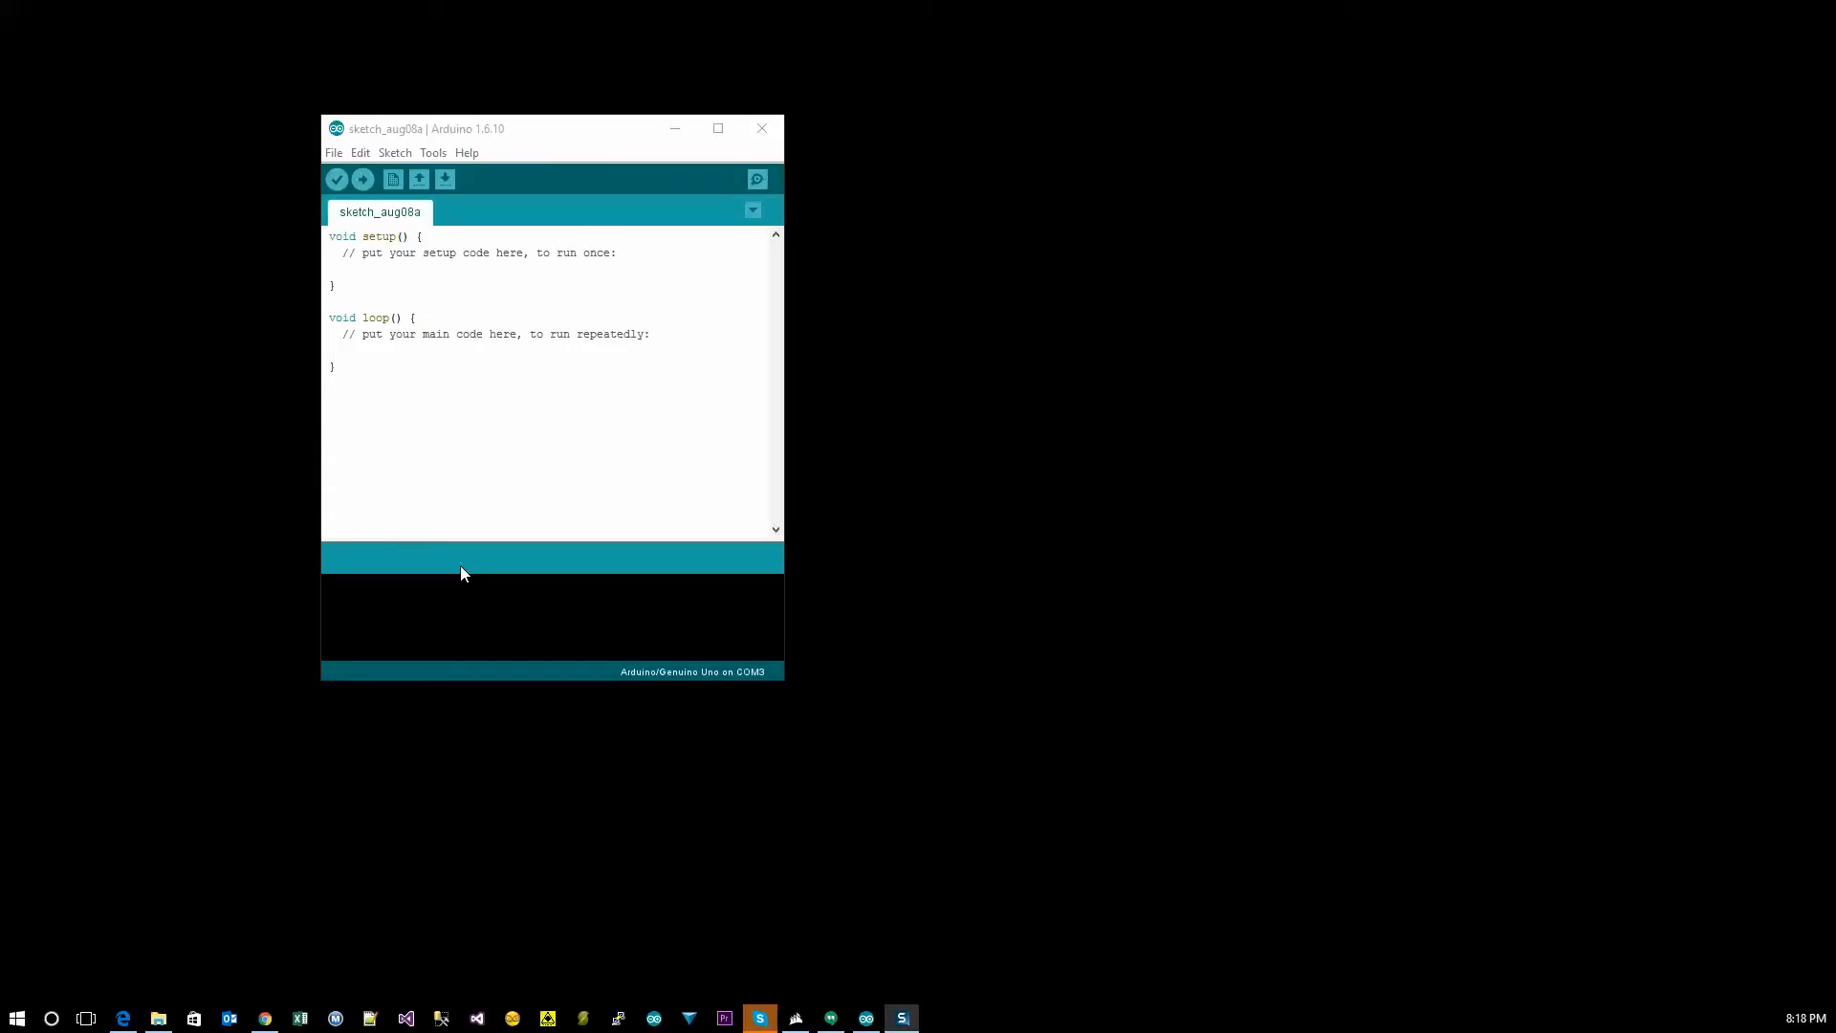
mouse_move(447, 551)
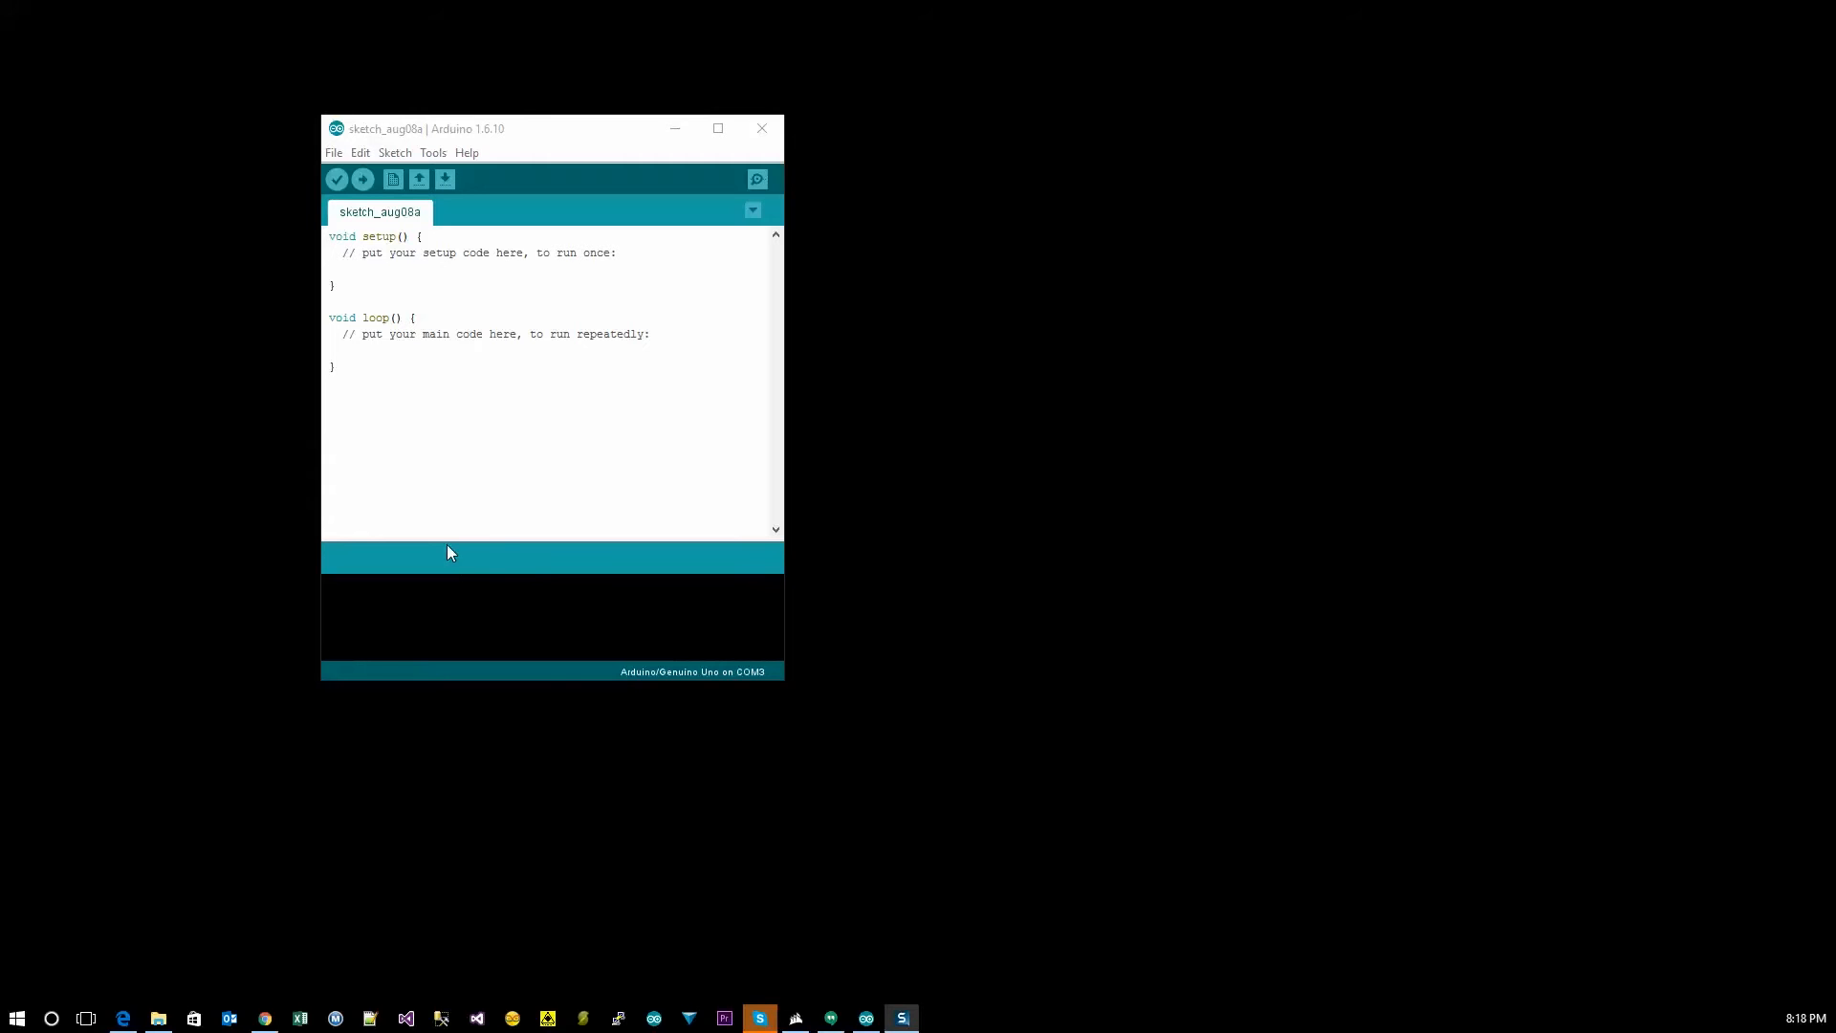
mouse_move(428, 147)
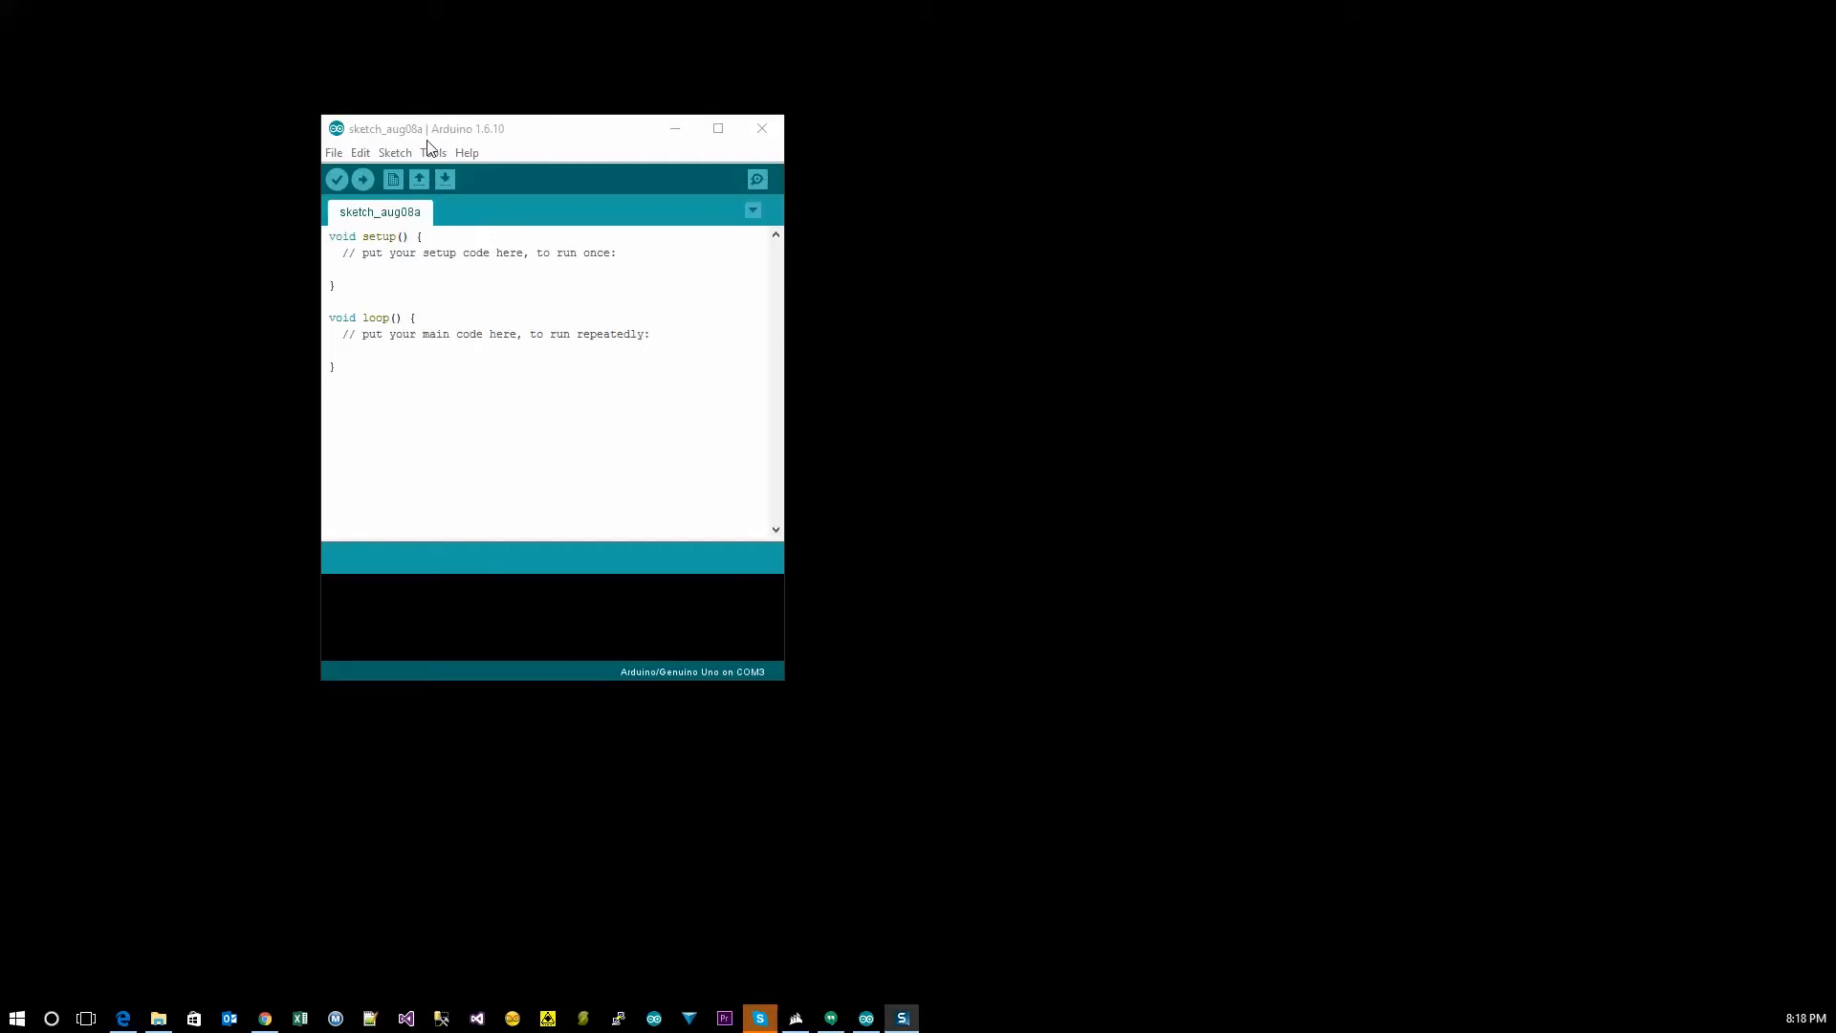
mouse_move(482, 136)
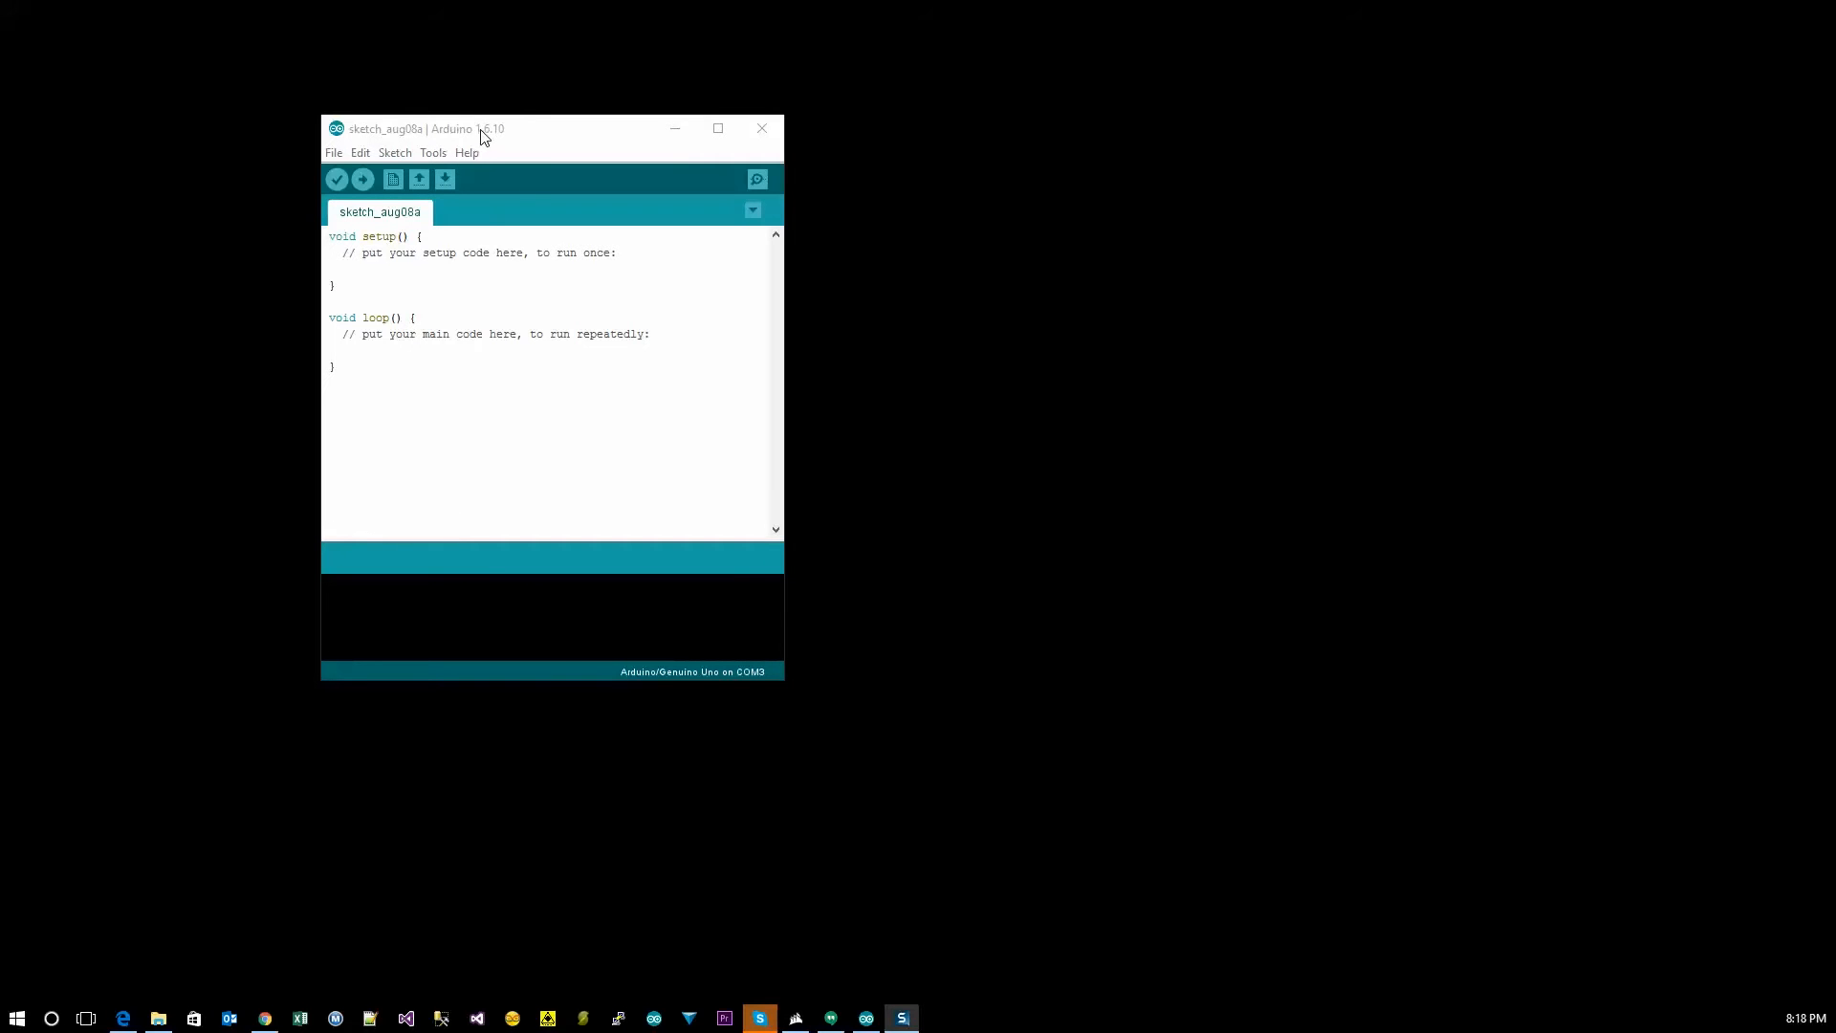
mouse_move(316, 113)
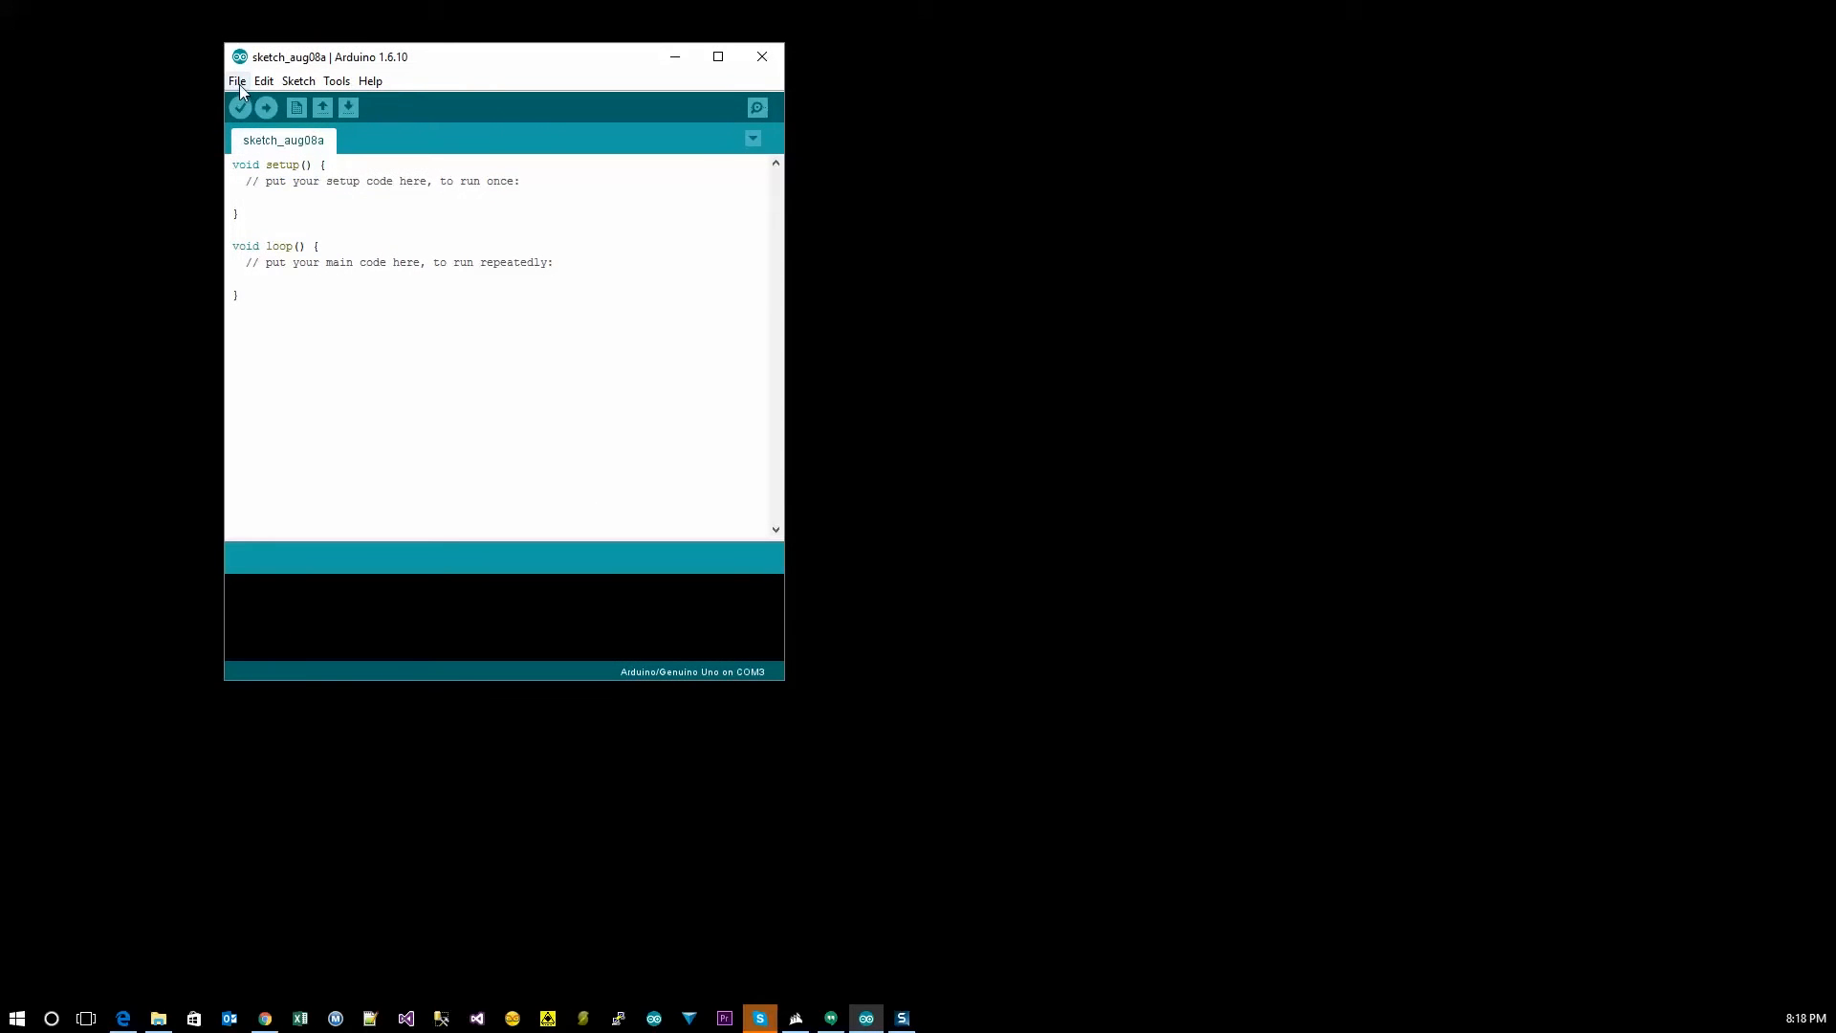
Step: Go to the File menu to reach the built-in example sketches
left_click(238, 80)
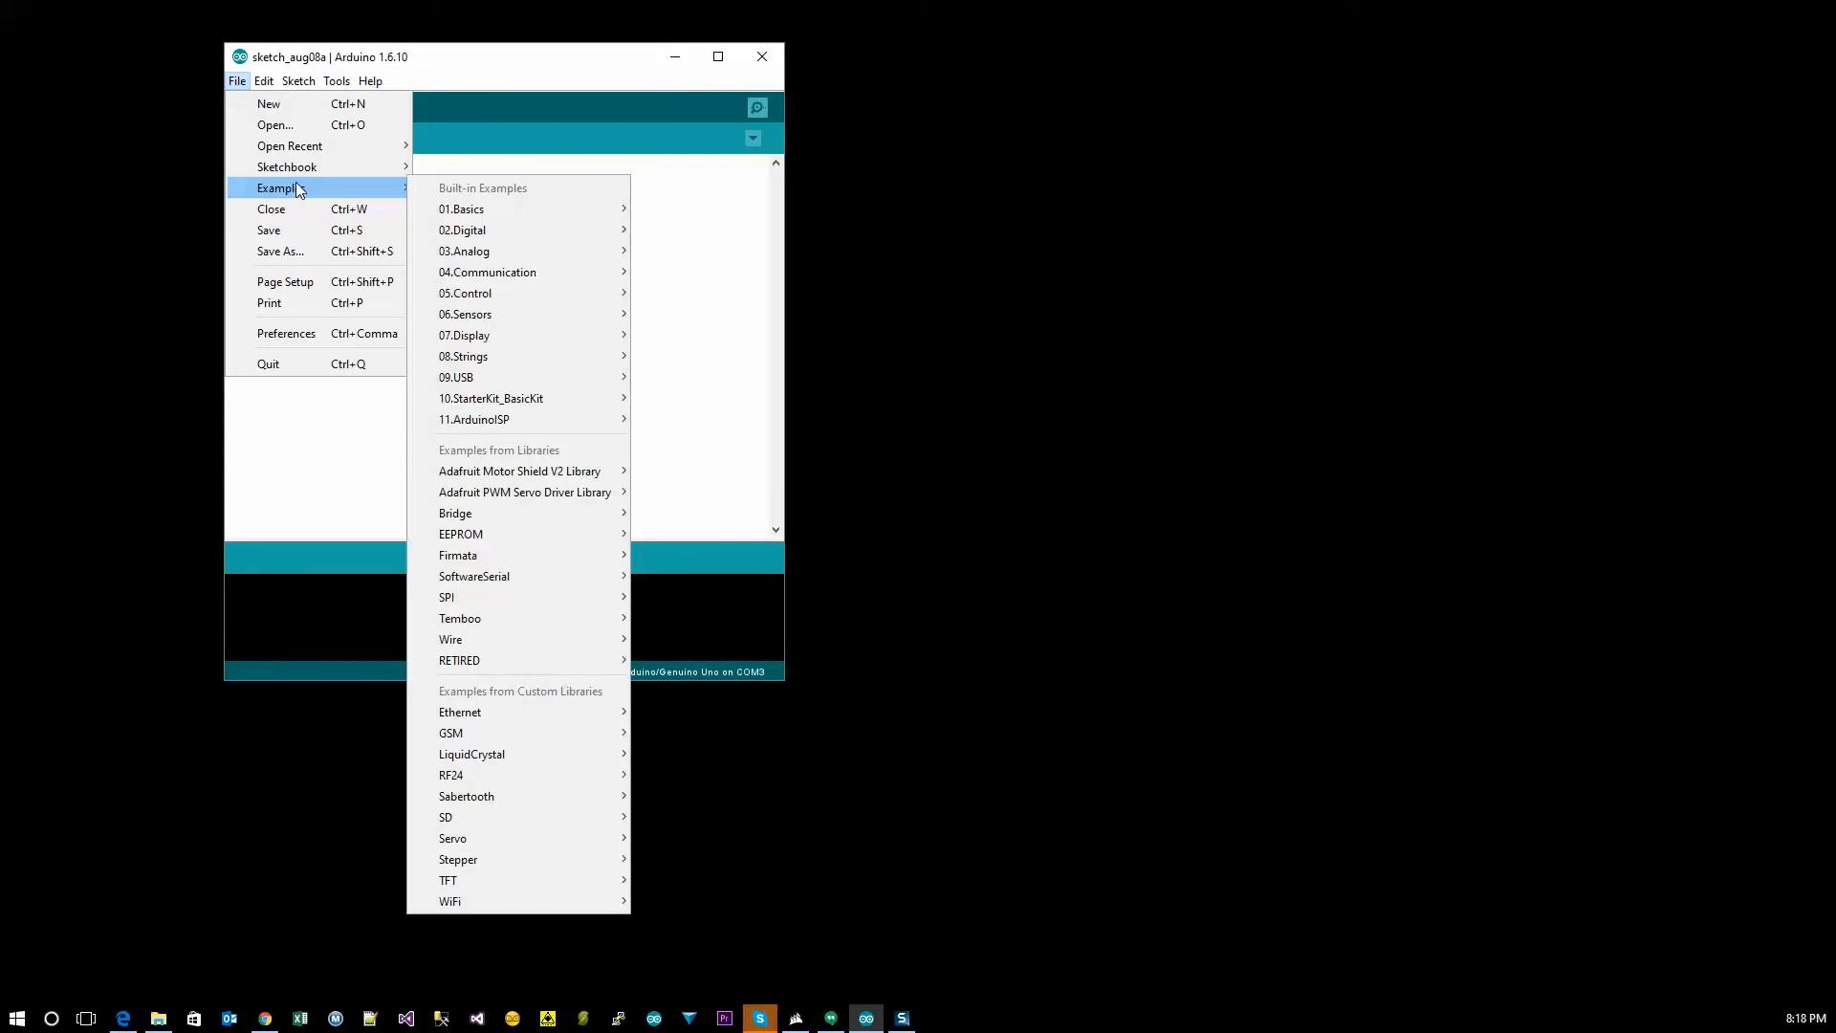
mouse_move(474, 419)
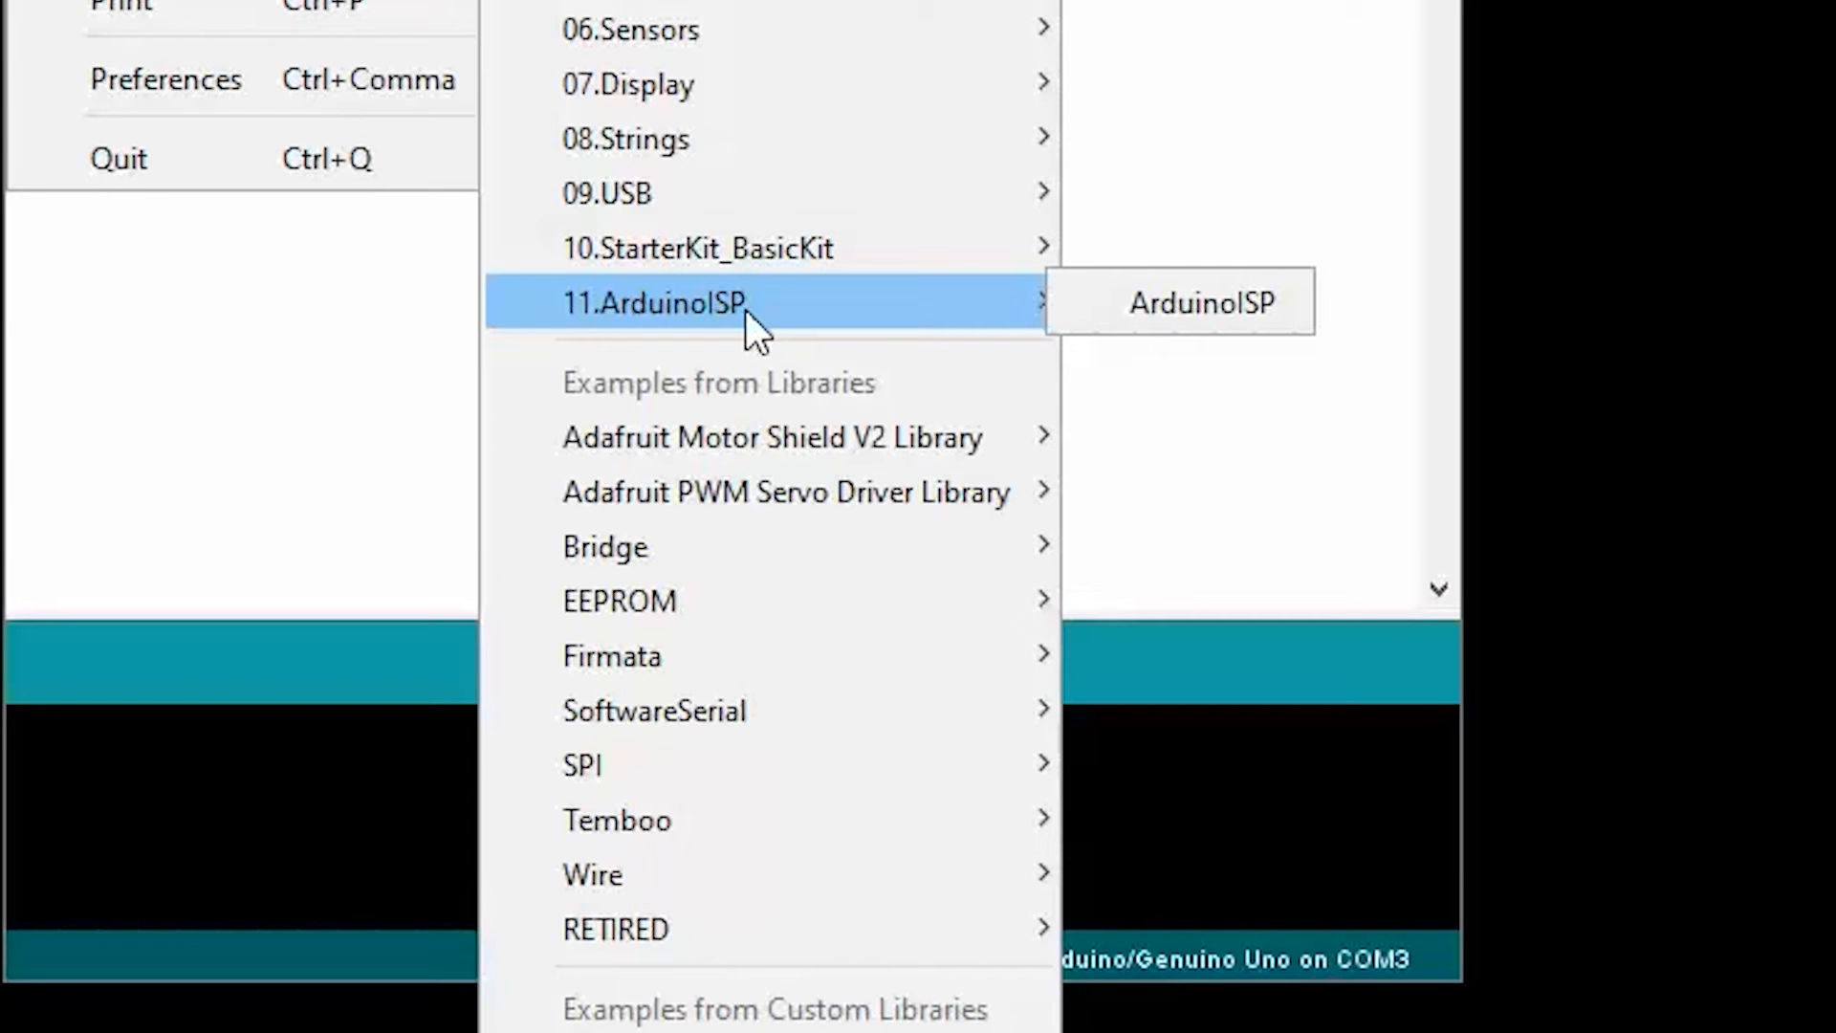
Step: Load the ArduinoISP example from the 11.ArduinoISP examples folder
left_click(1197, 302)
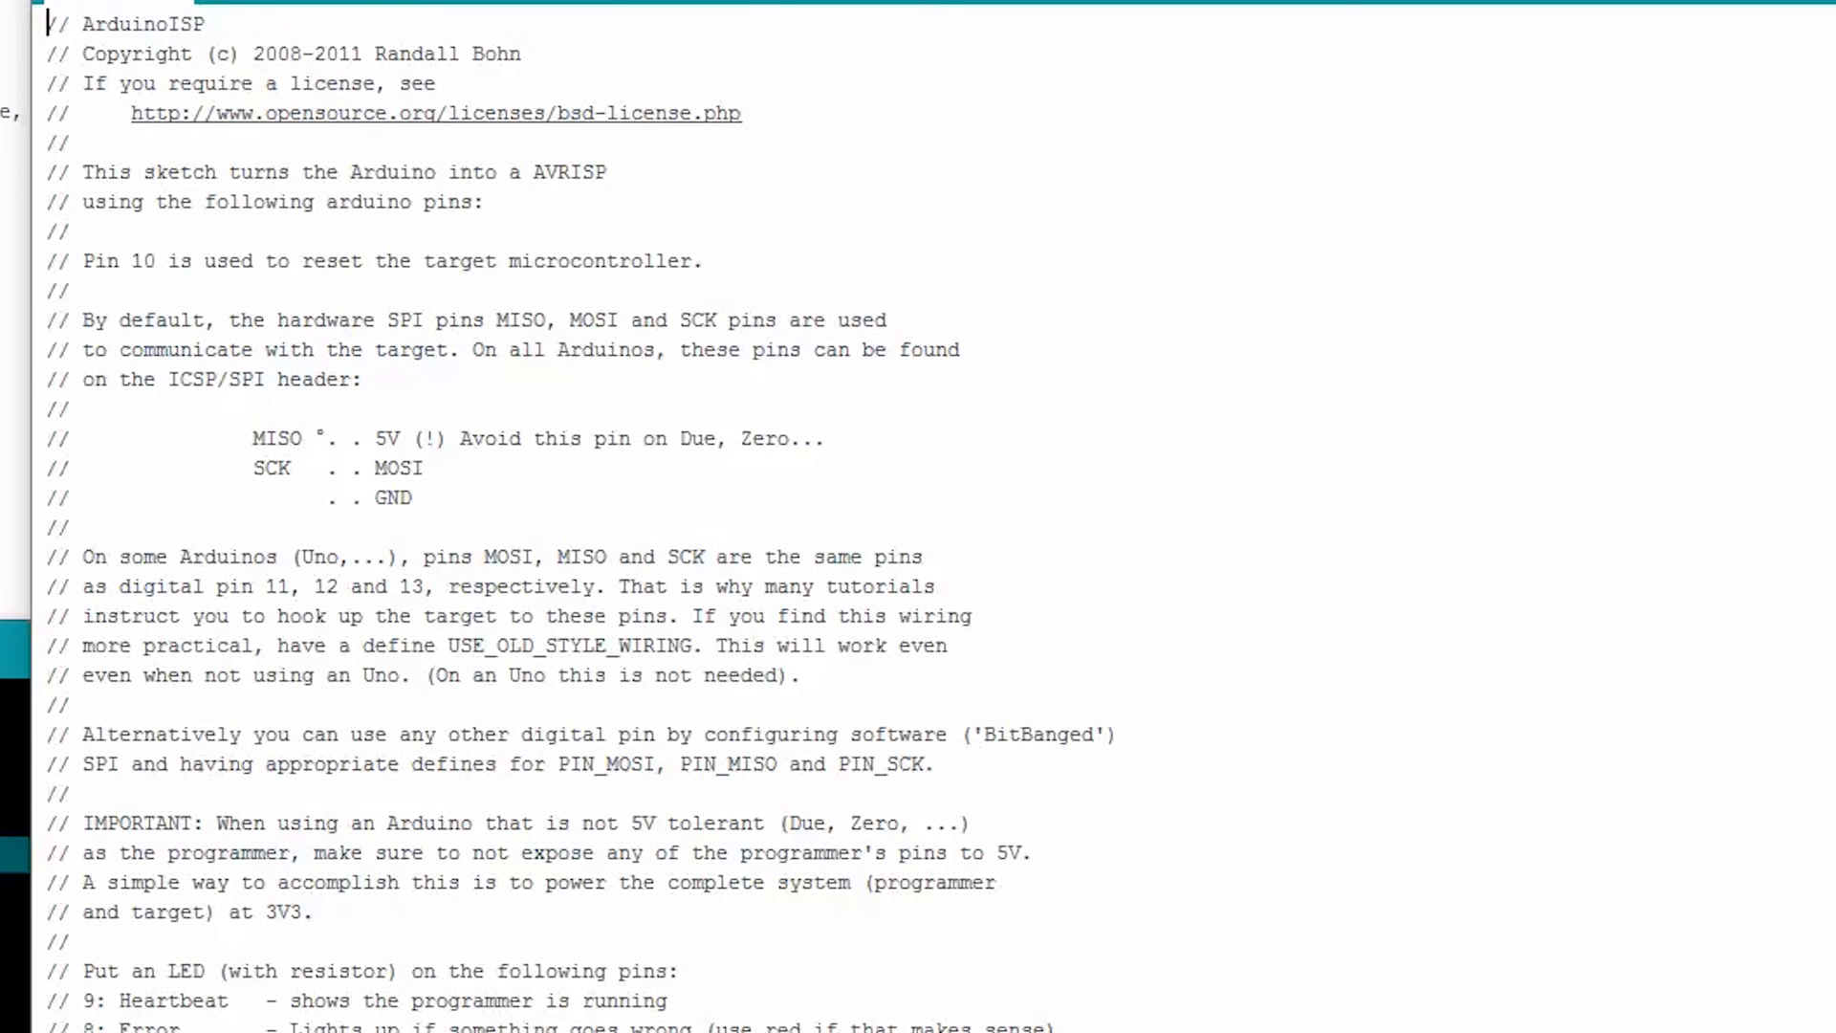
Step: Verify the Uno board on COM3, then upload the ArduinoISP sketch to it
left_click(235, 63)
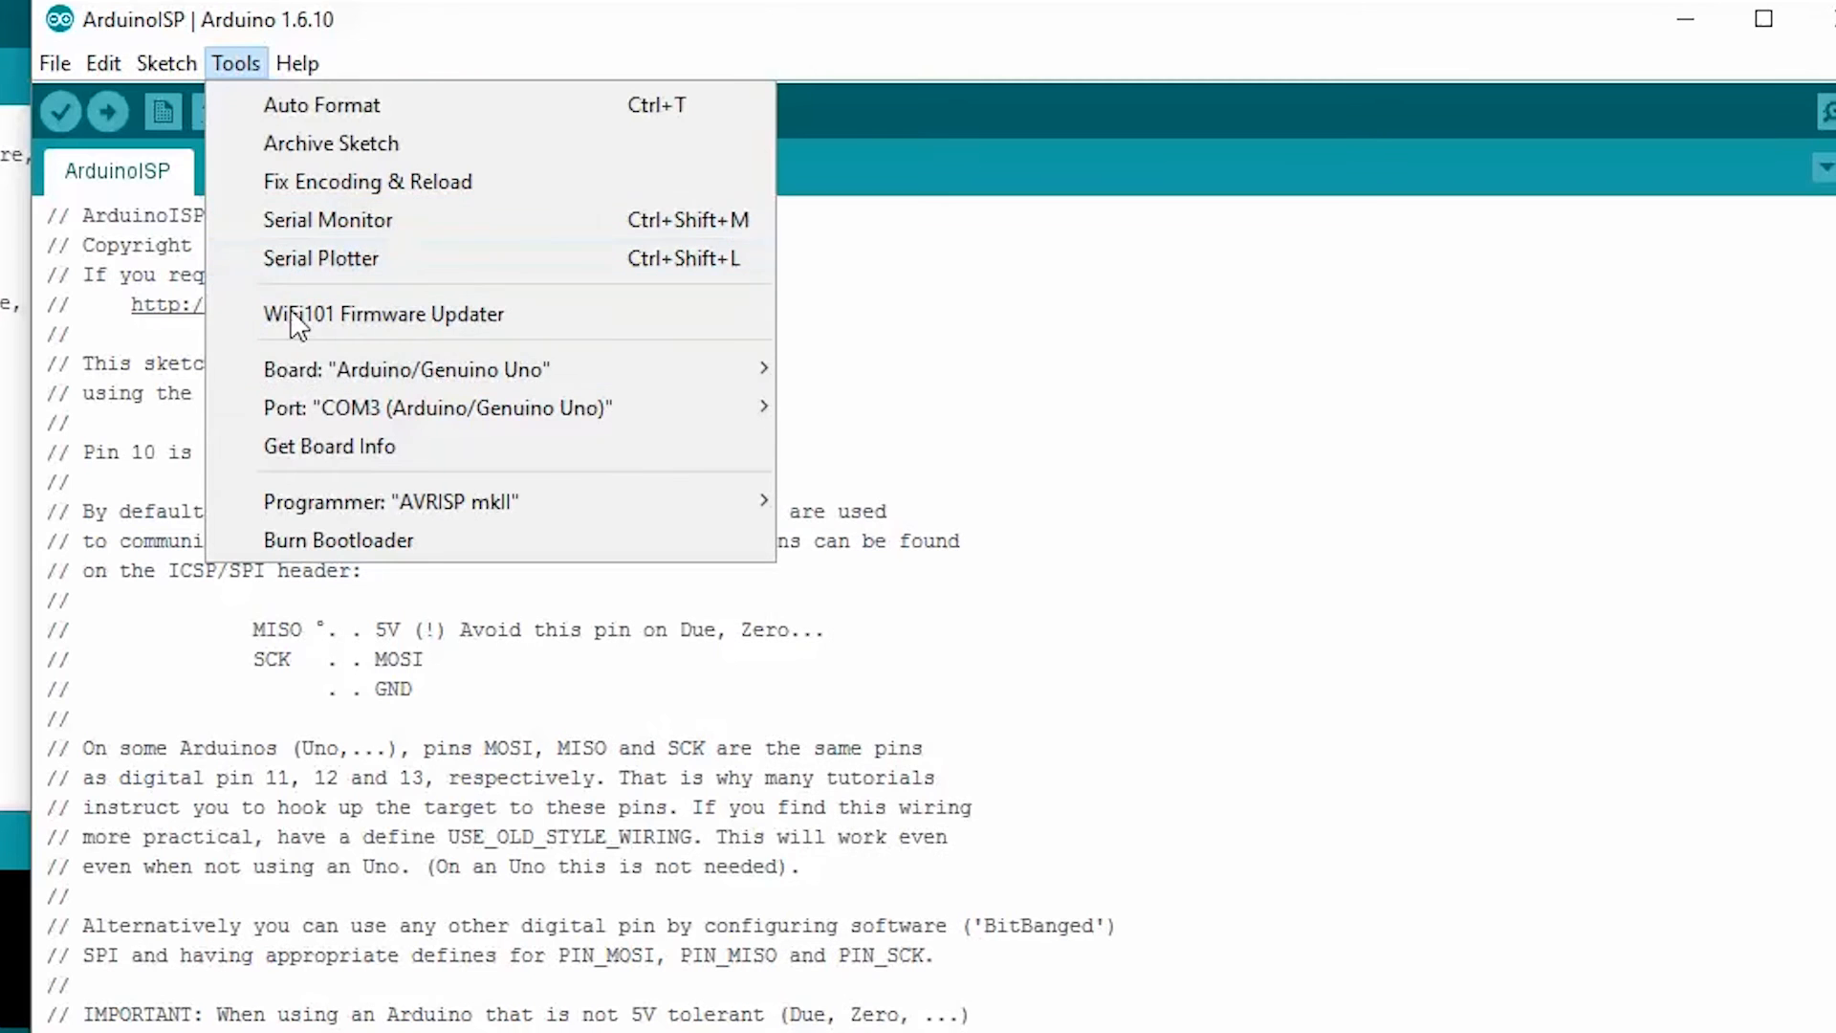
mouse_move(436, 407)
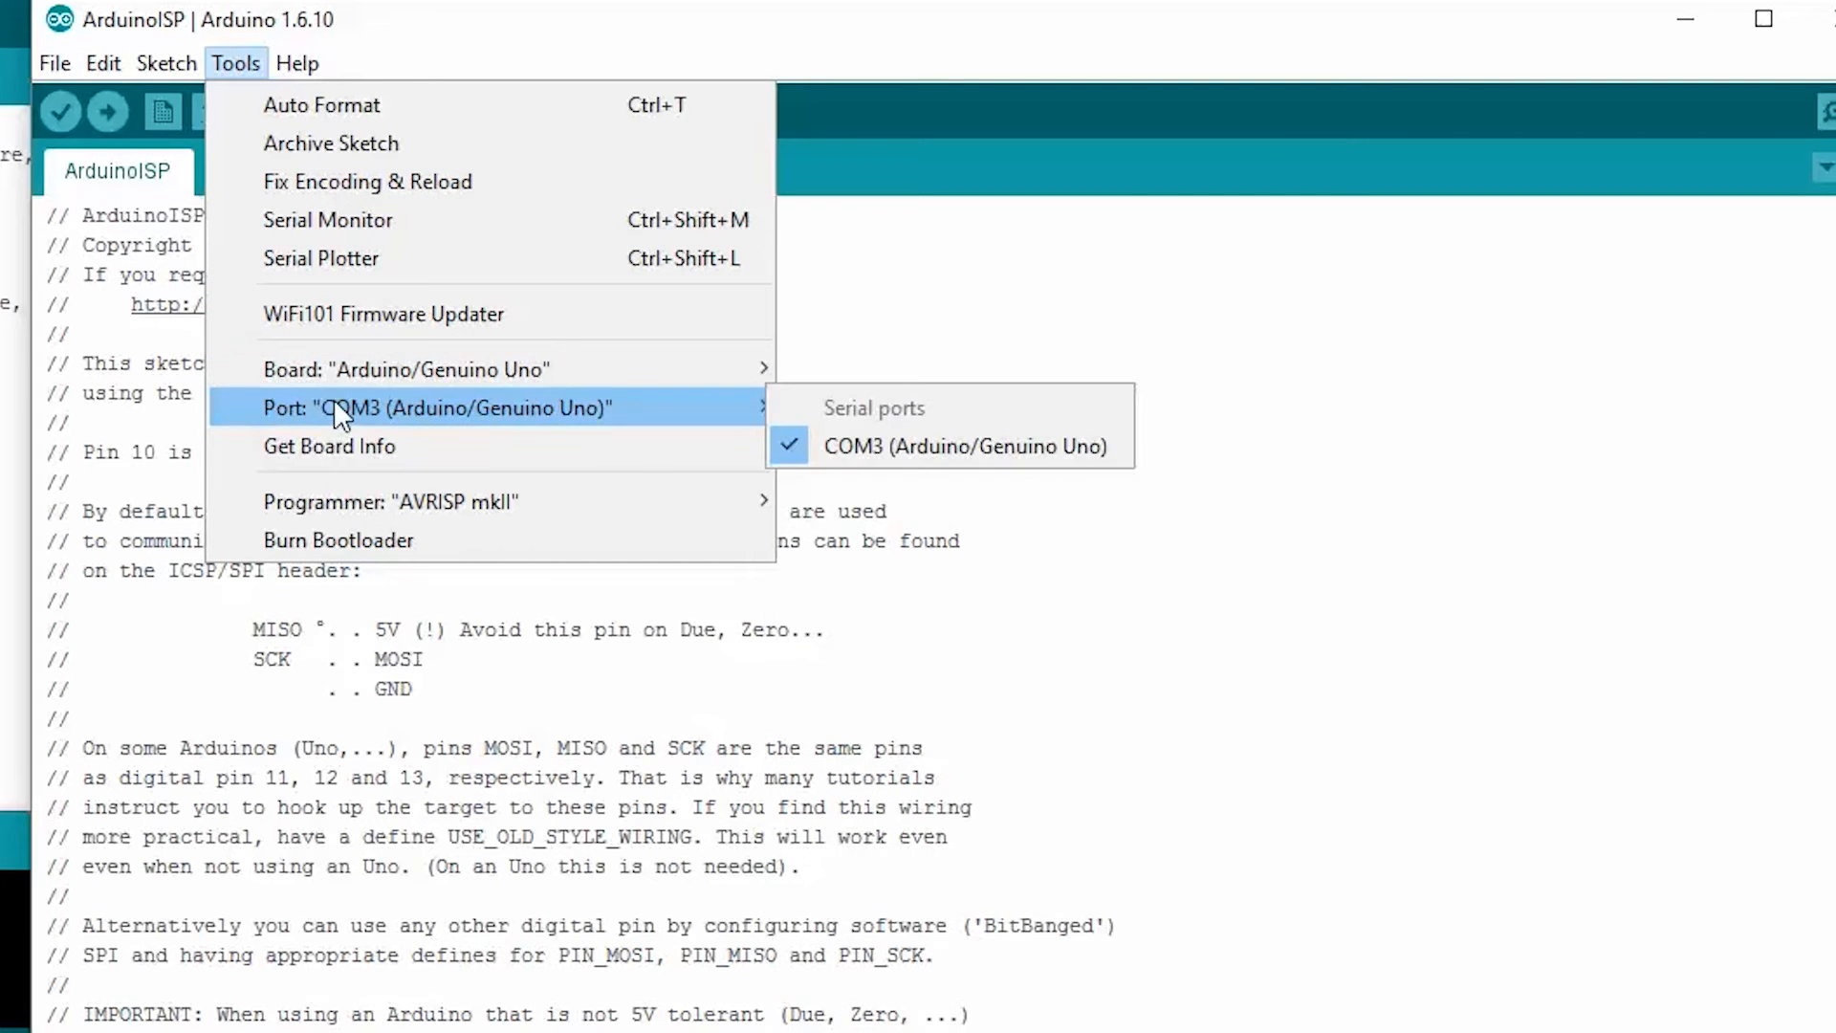
mouse_move(744, 409)
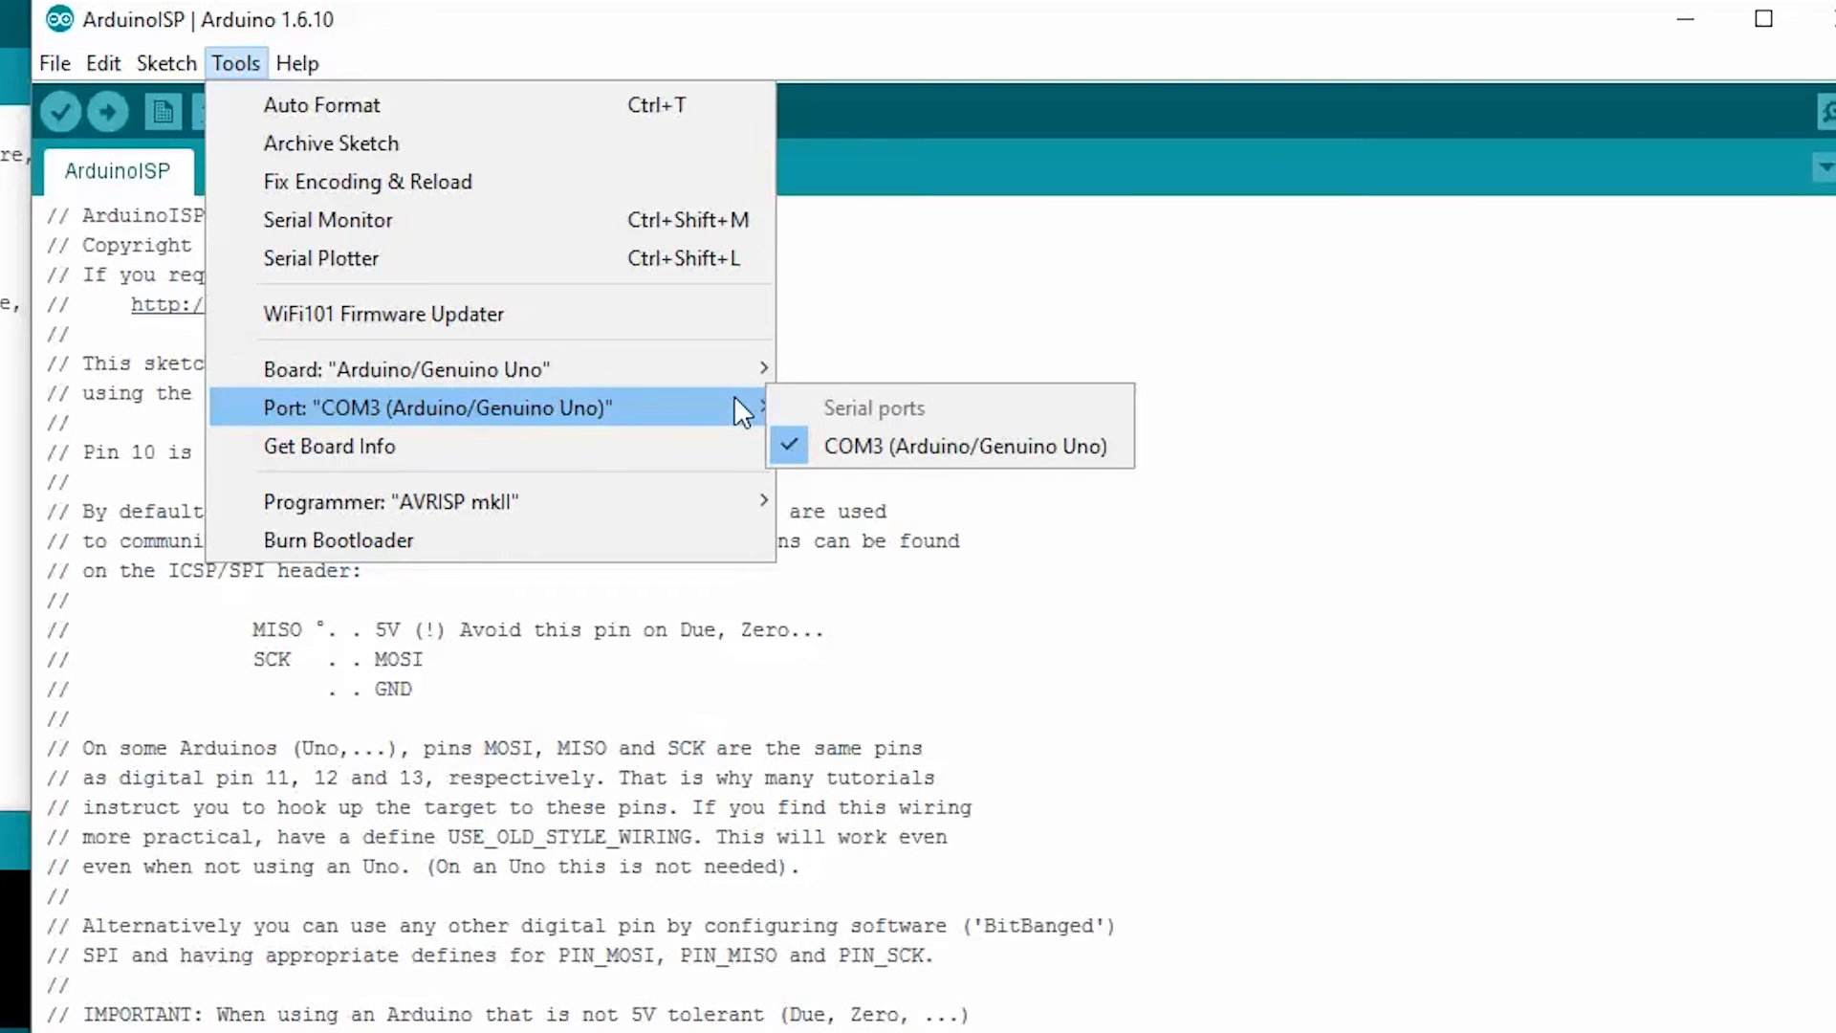
mouse_move(409, 369)
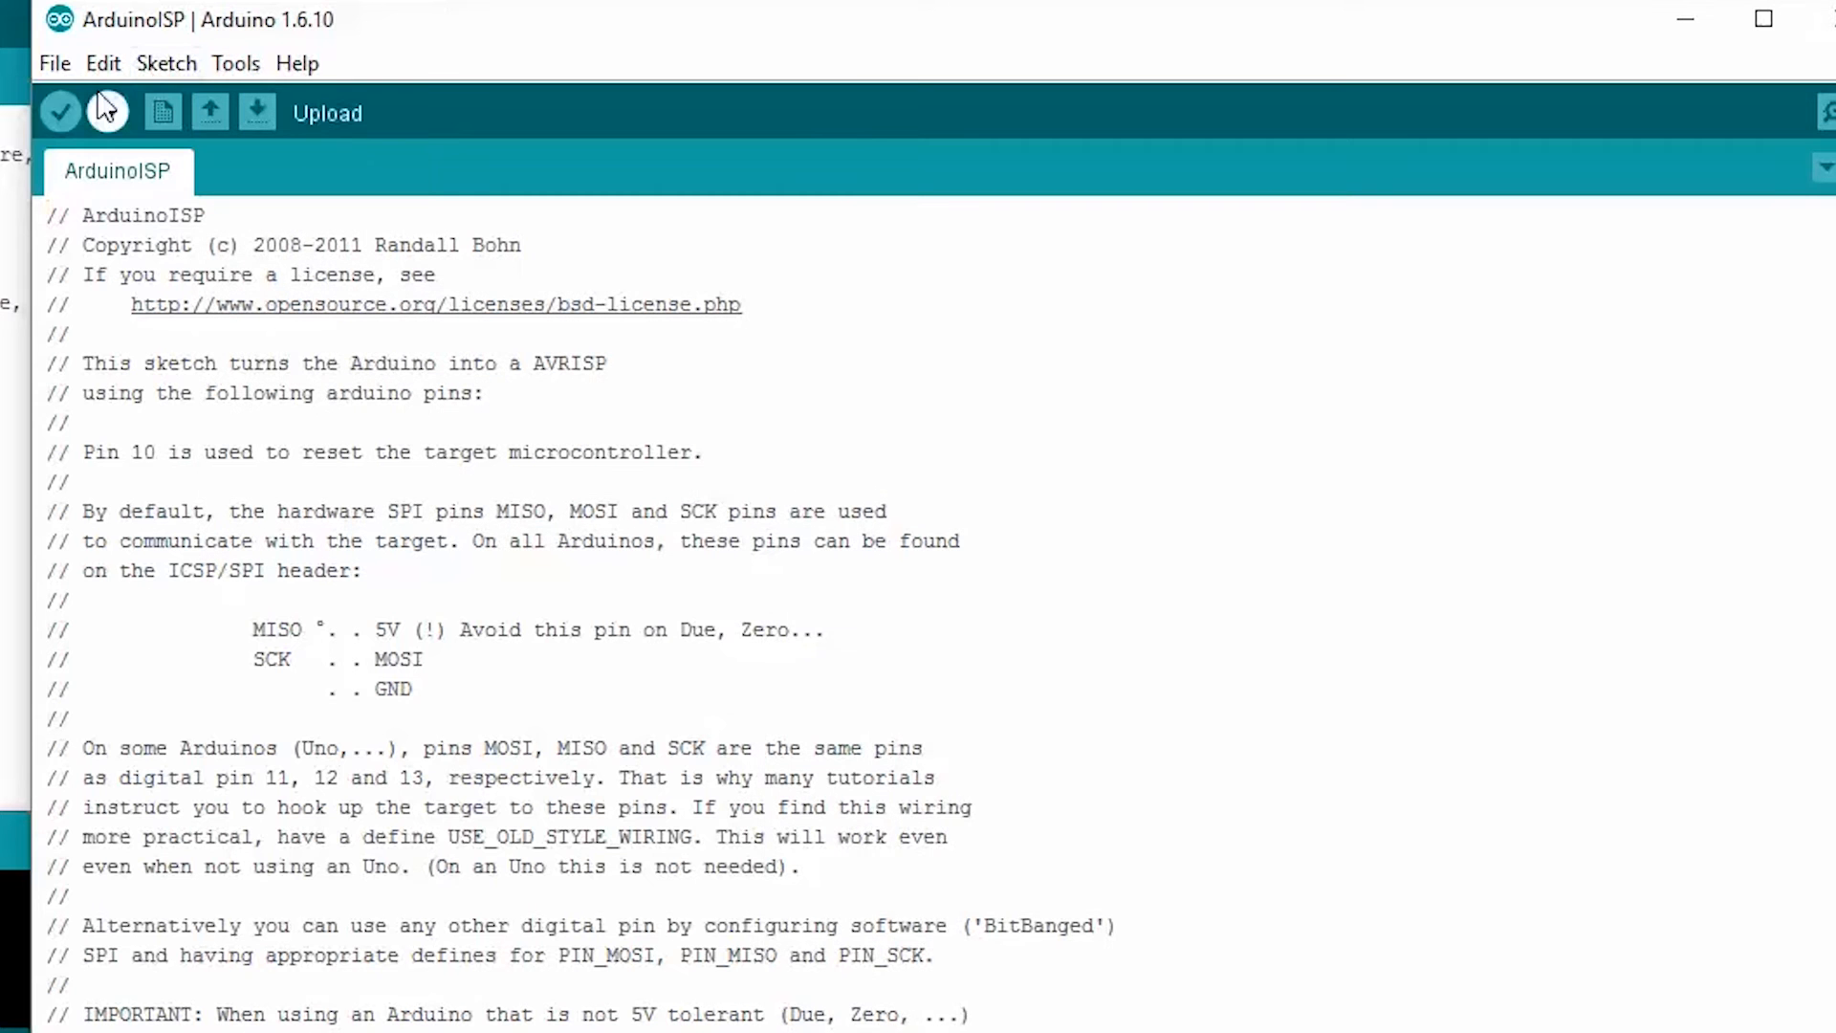
left_click(107, 113)
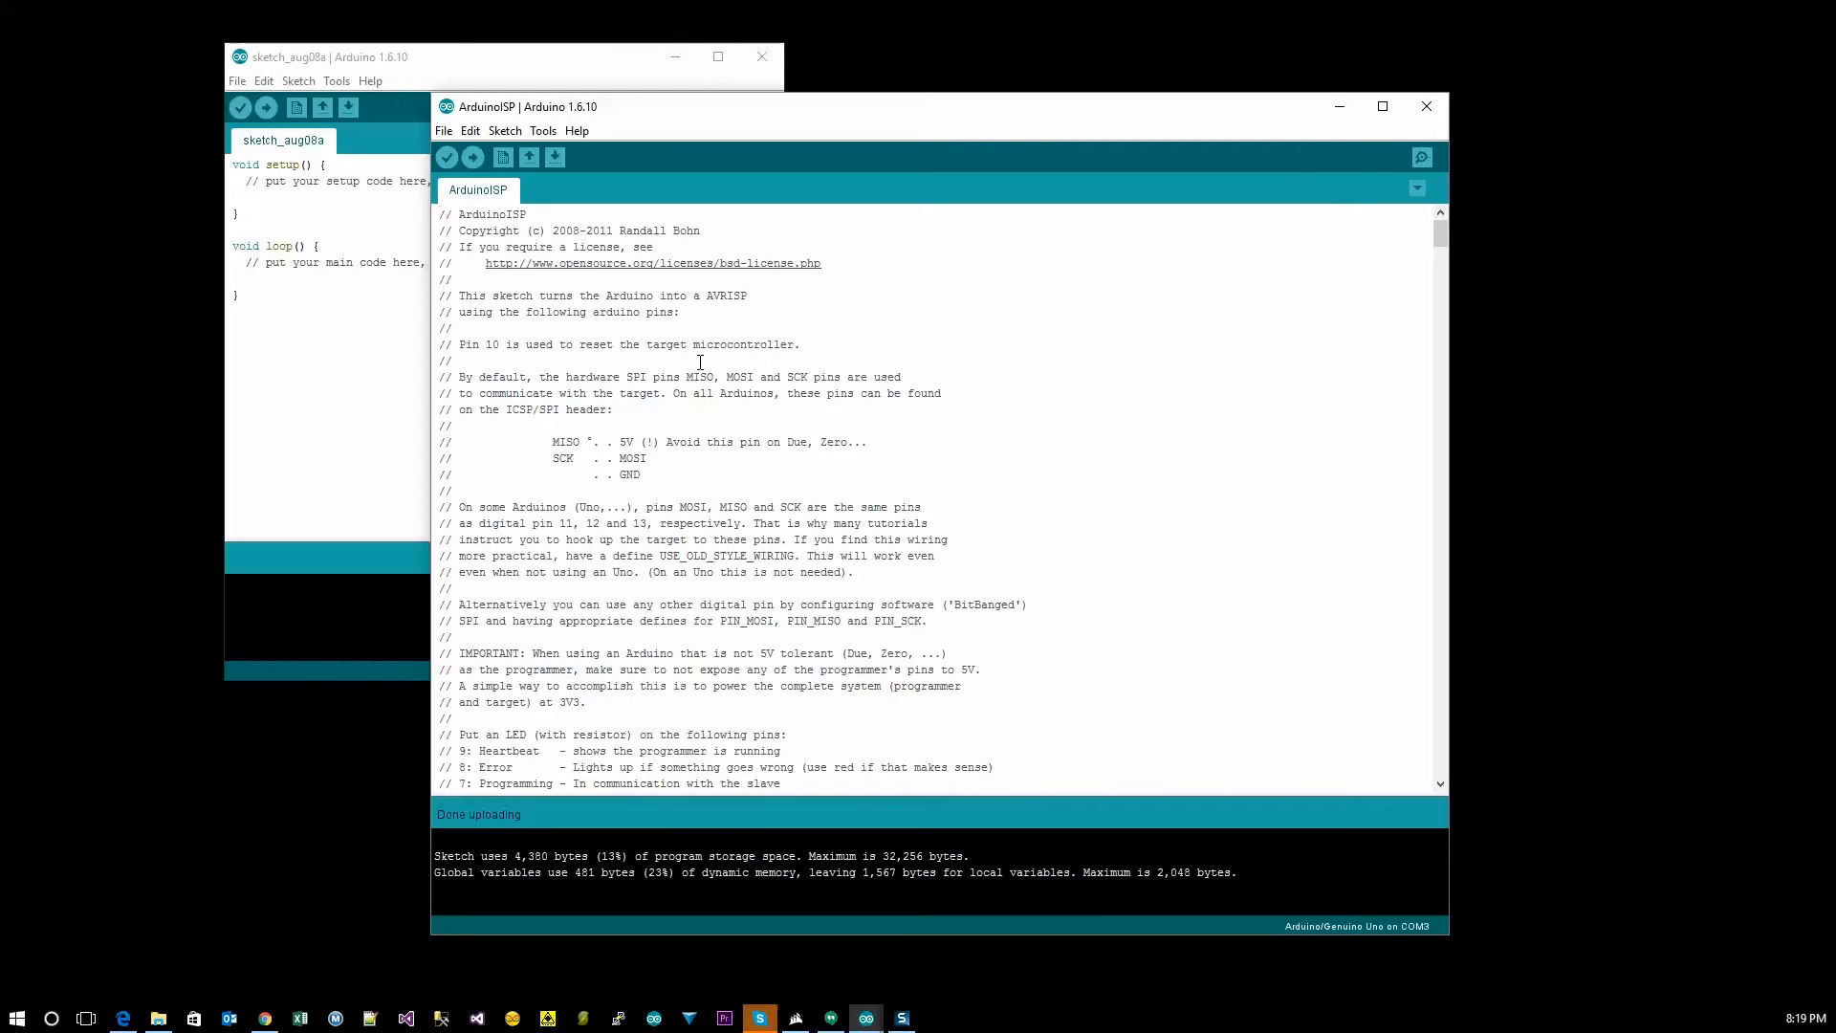
mouse_move(799, 73)
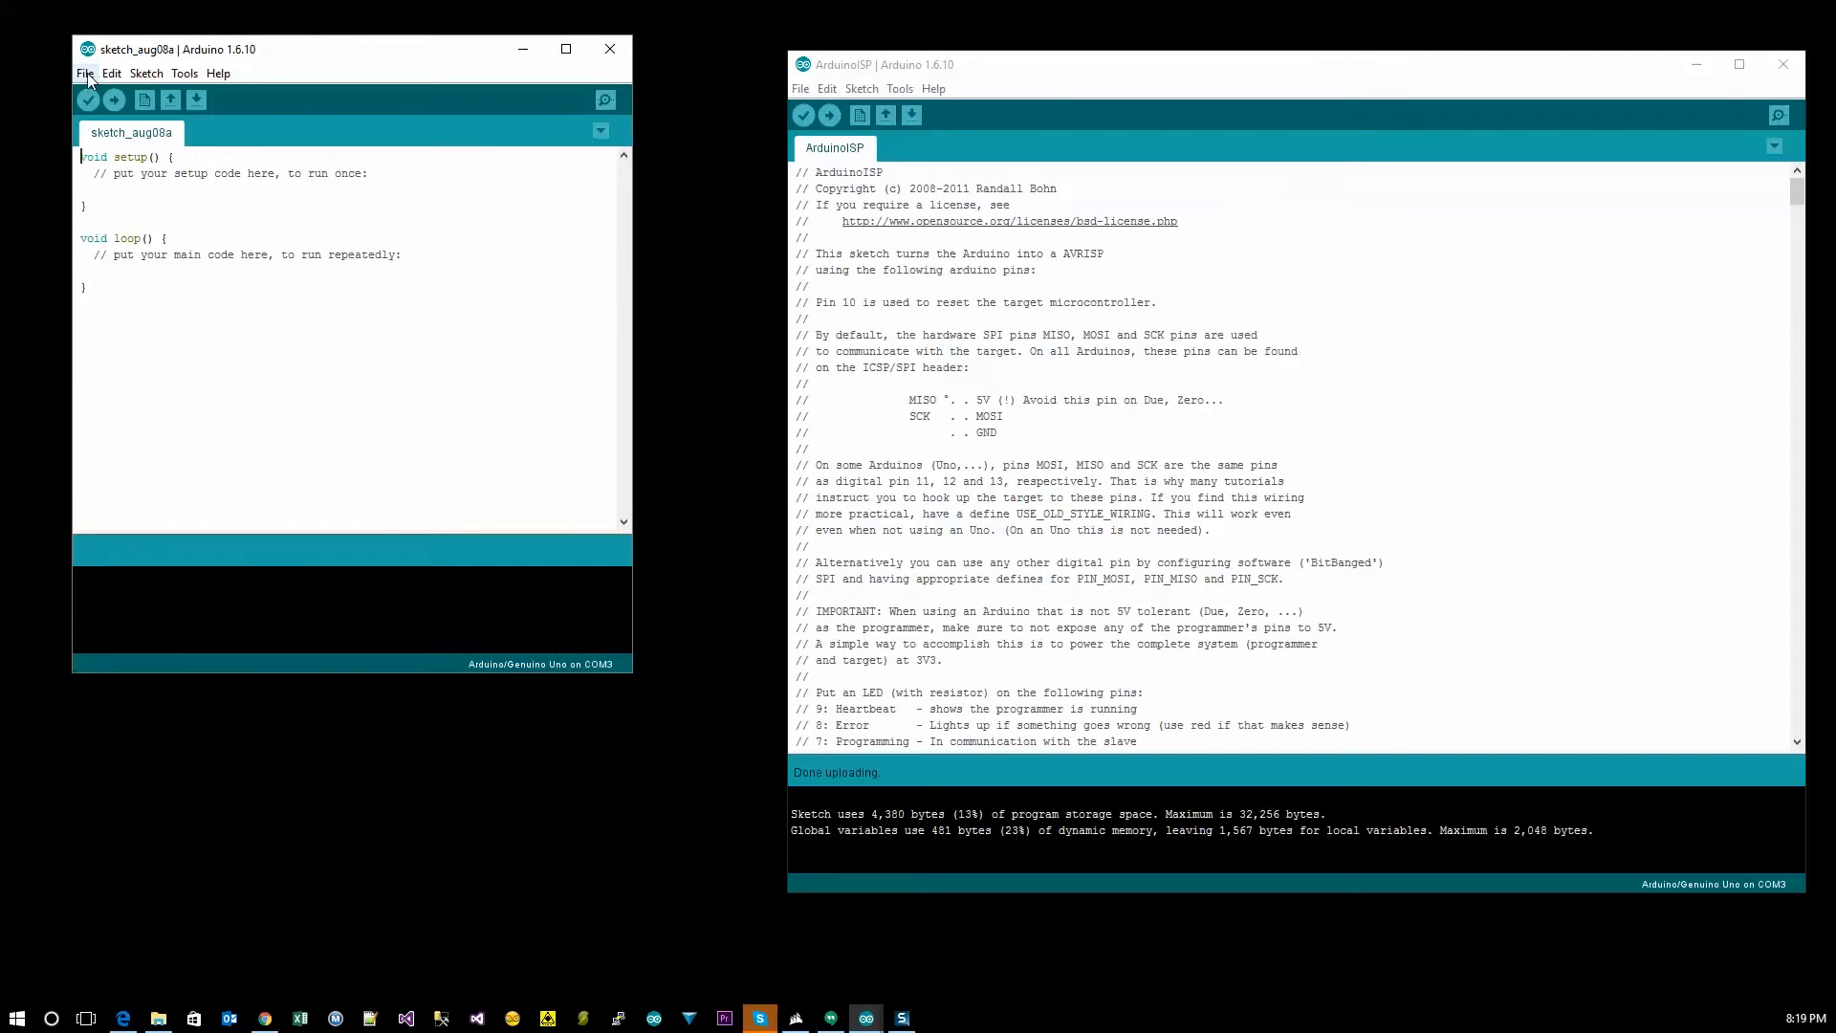
Step: Load the Blink example from 01.Basics in a second, enlarged window ready for editing
left_click(82, 73)
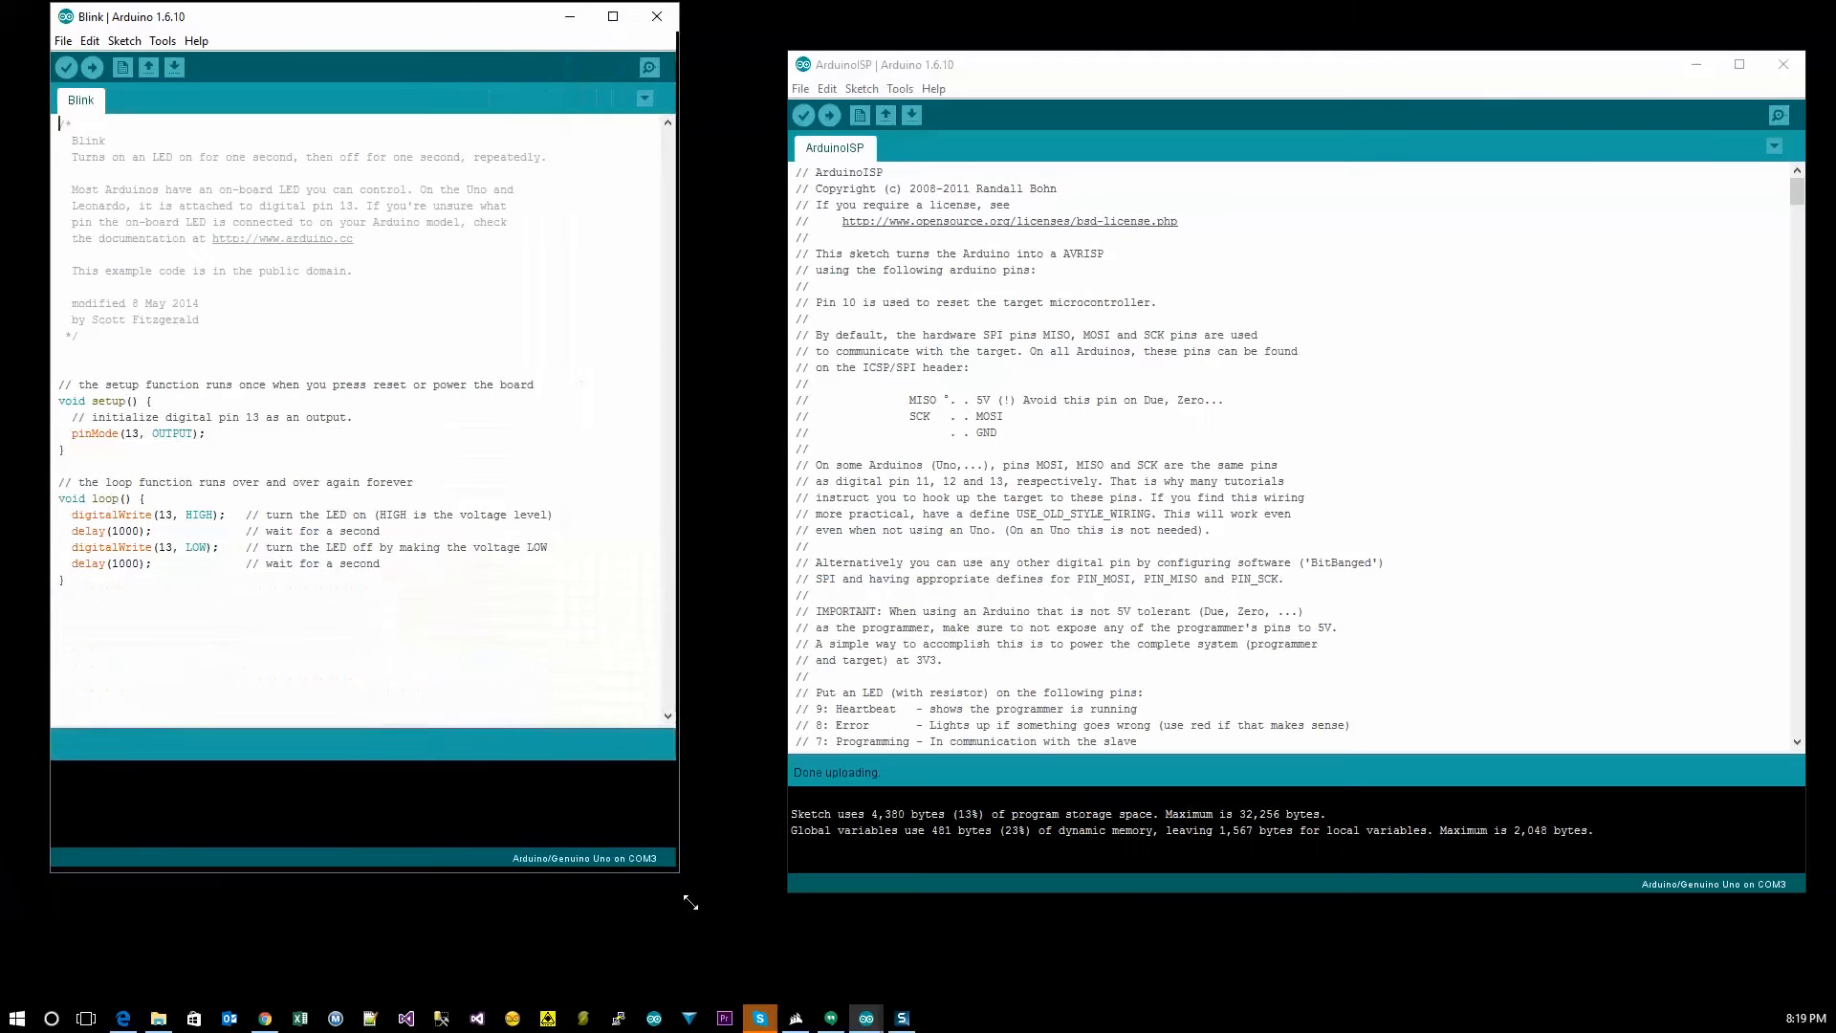
left_click_drag(690, 900, 776, 899)
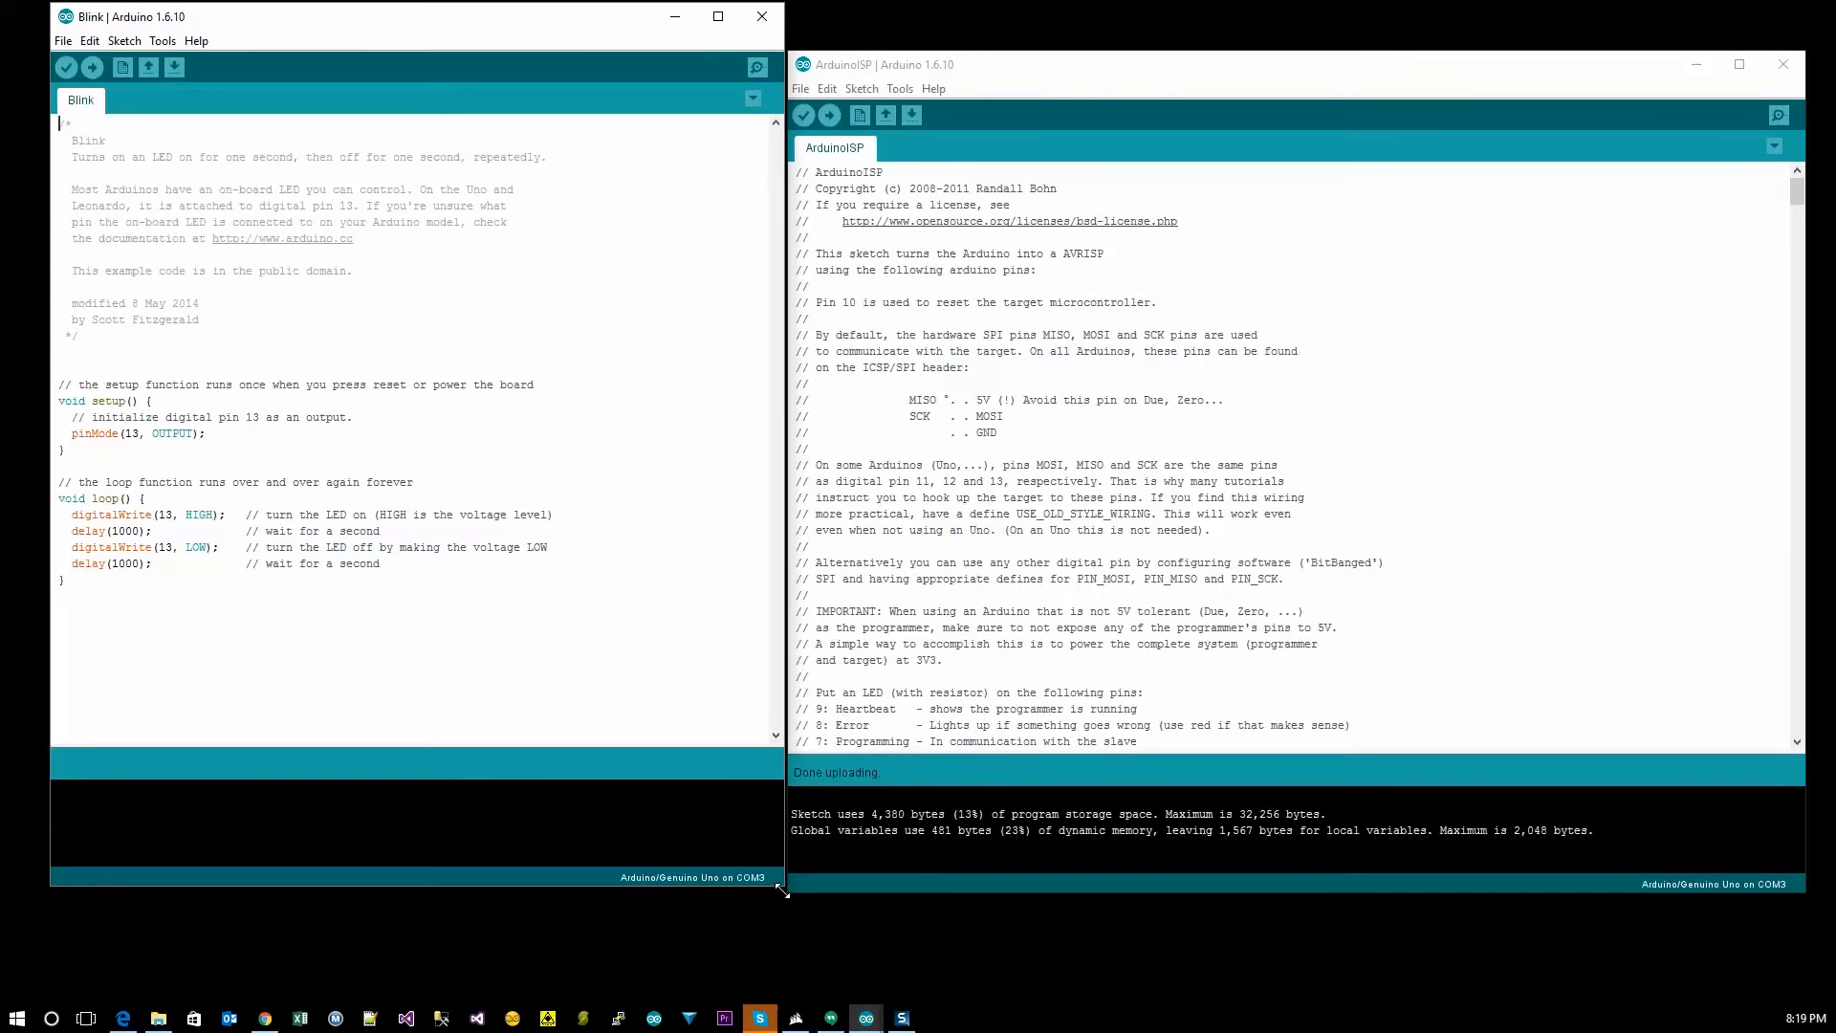
mouse_move(755, 864)
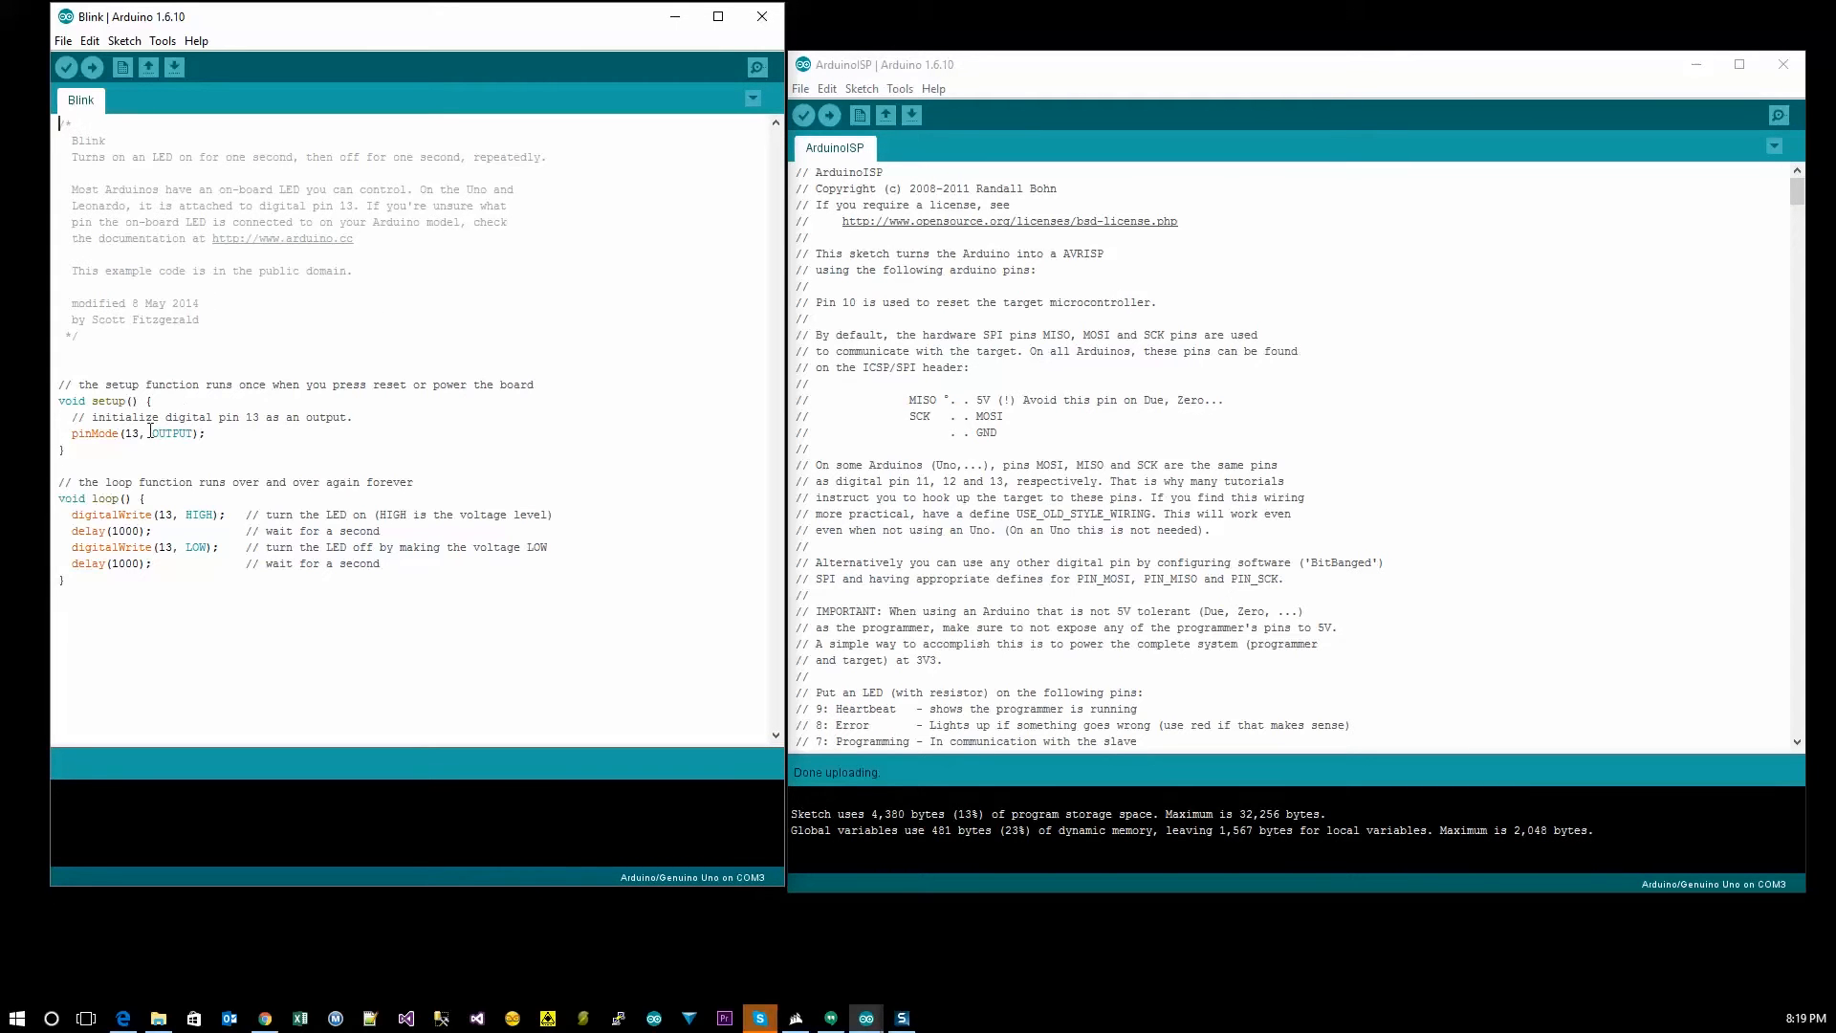
left_click(295, 340)
type("i")
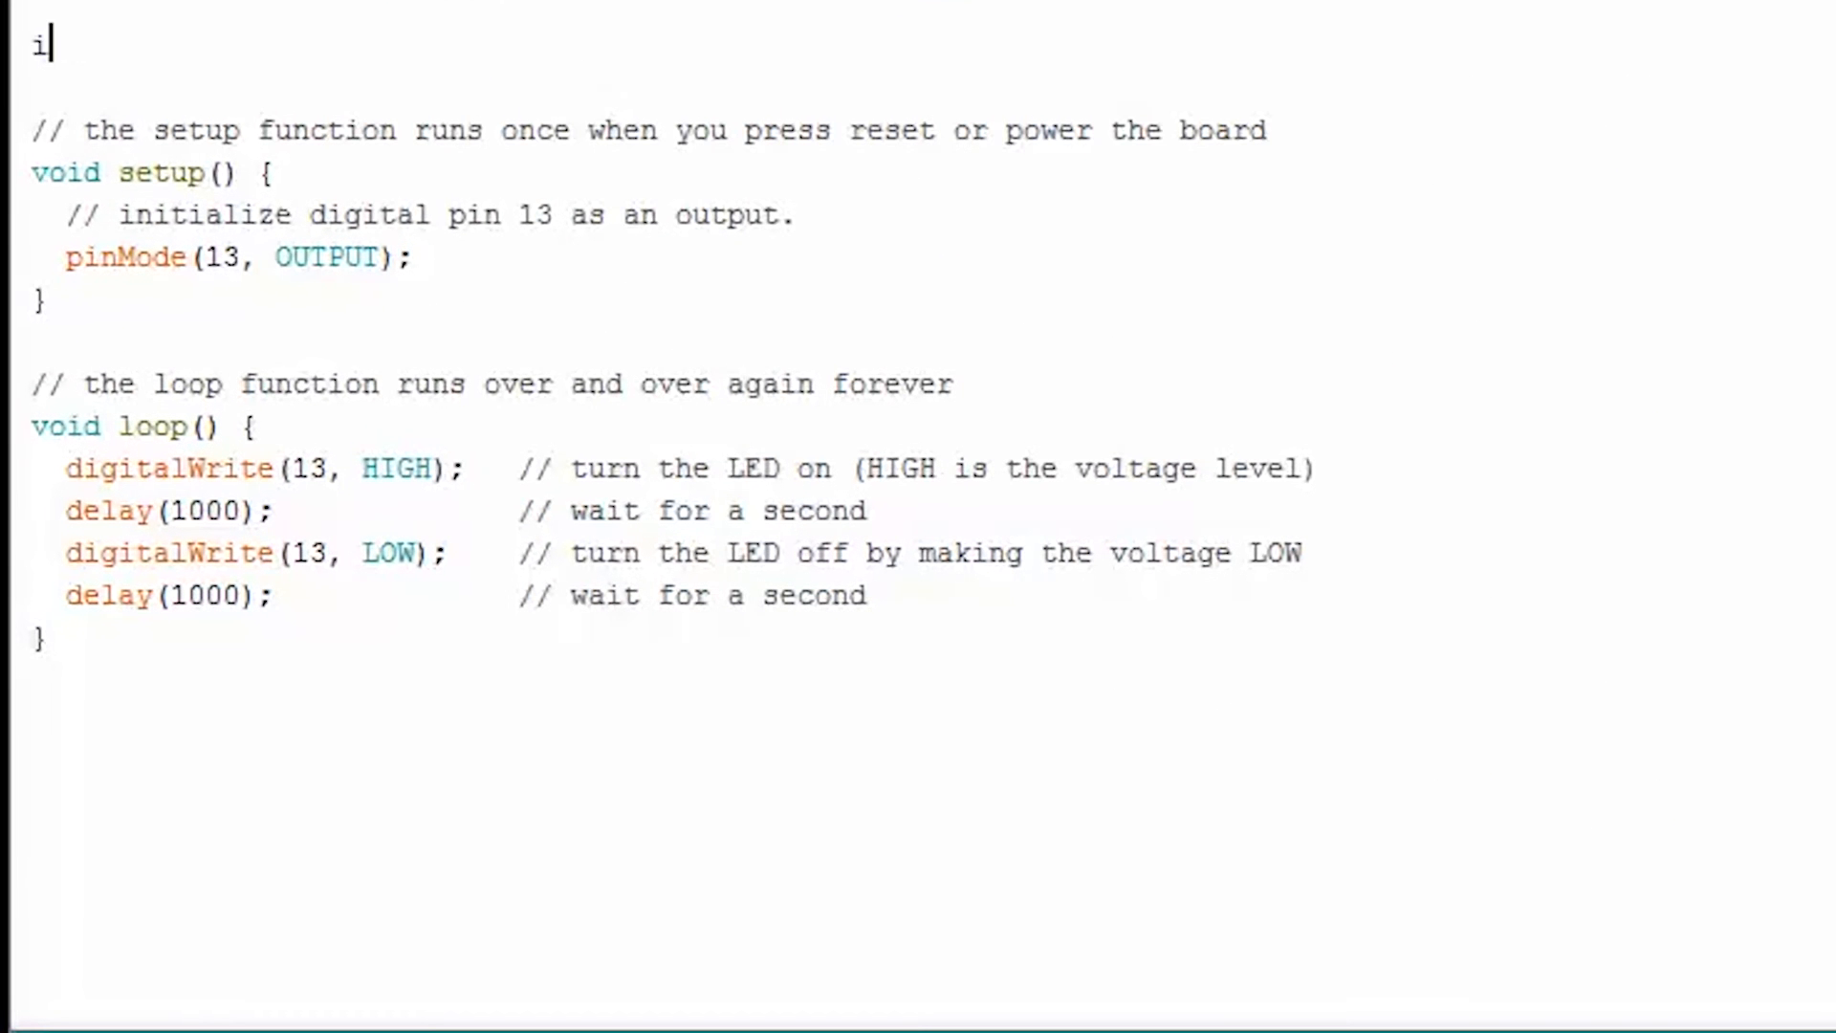
Step: Declare 'int ledPin = 10;' and replace the 13 in pinMode and the digitalWrite calls with ledPin
type("nt led")
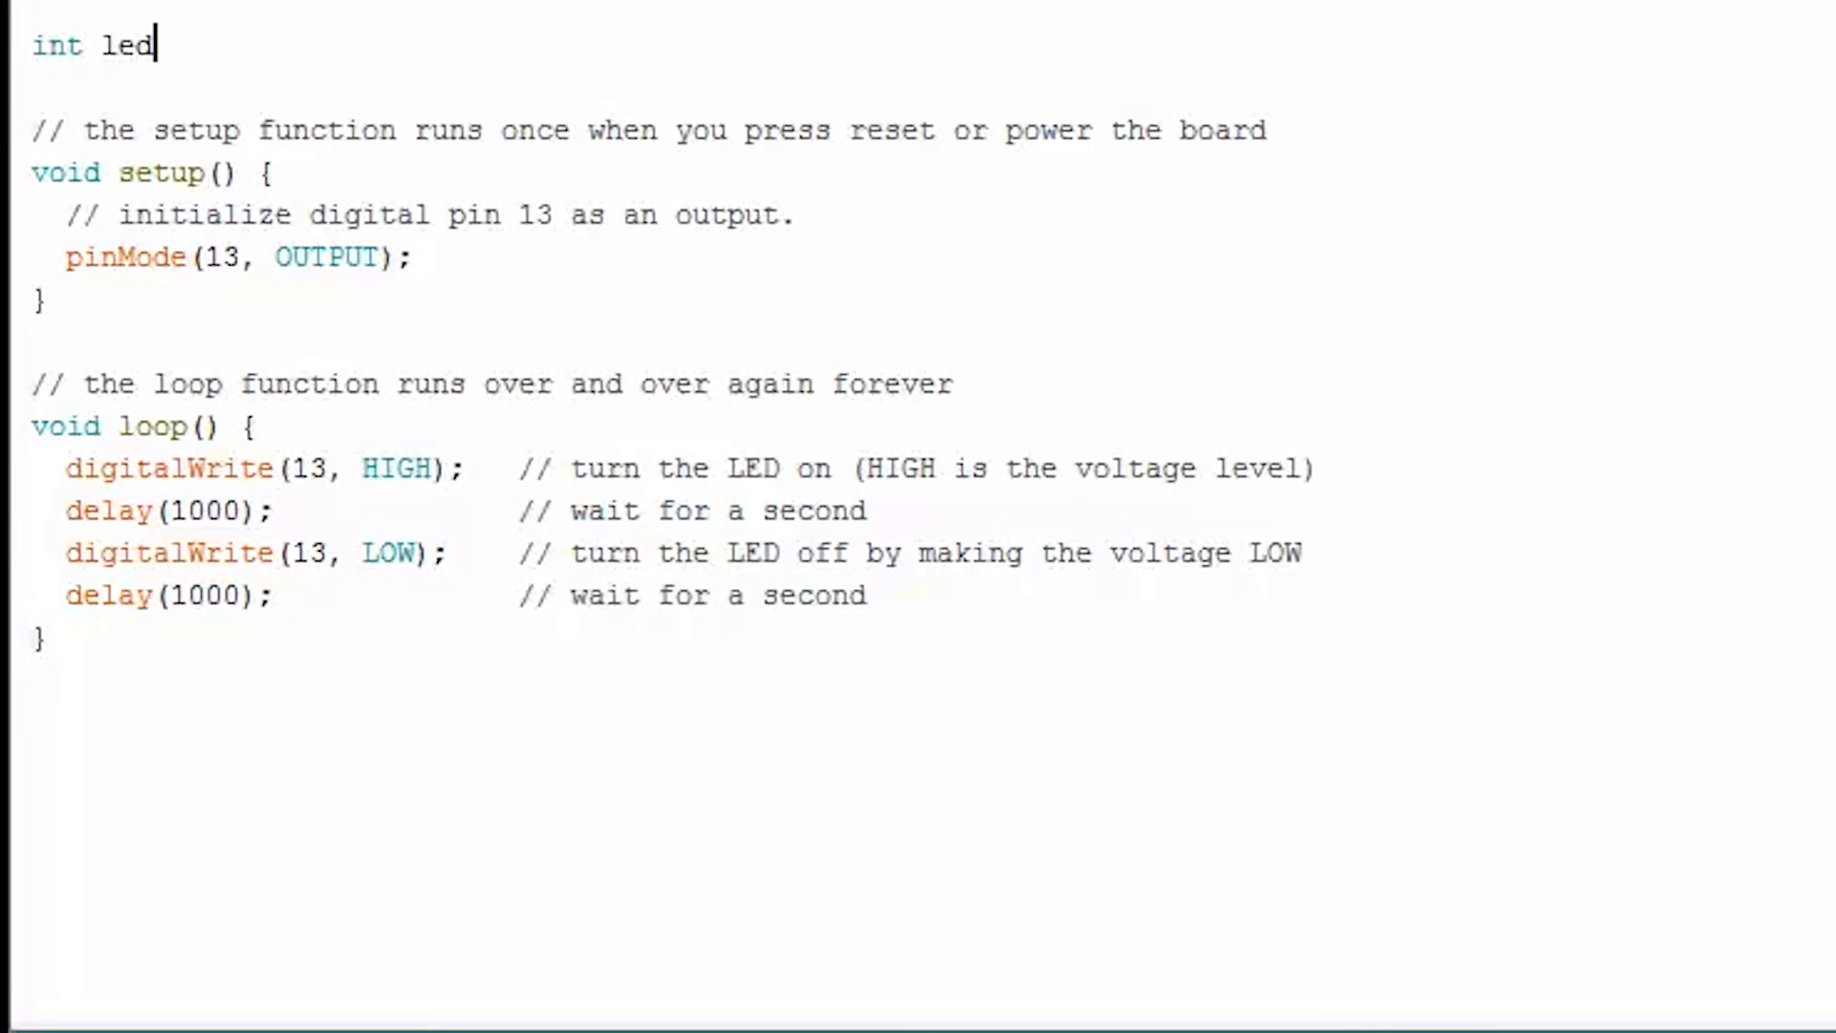
type("Pin =")
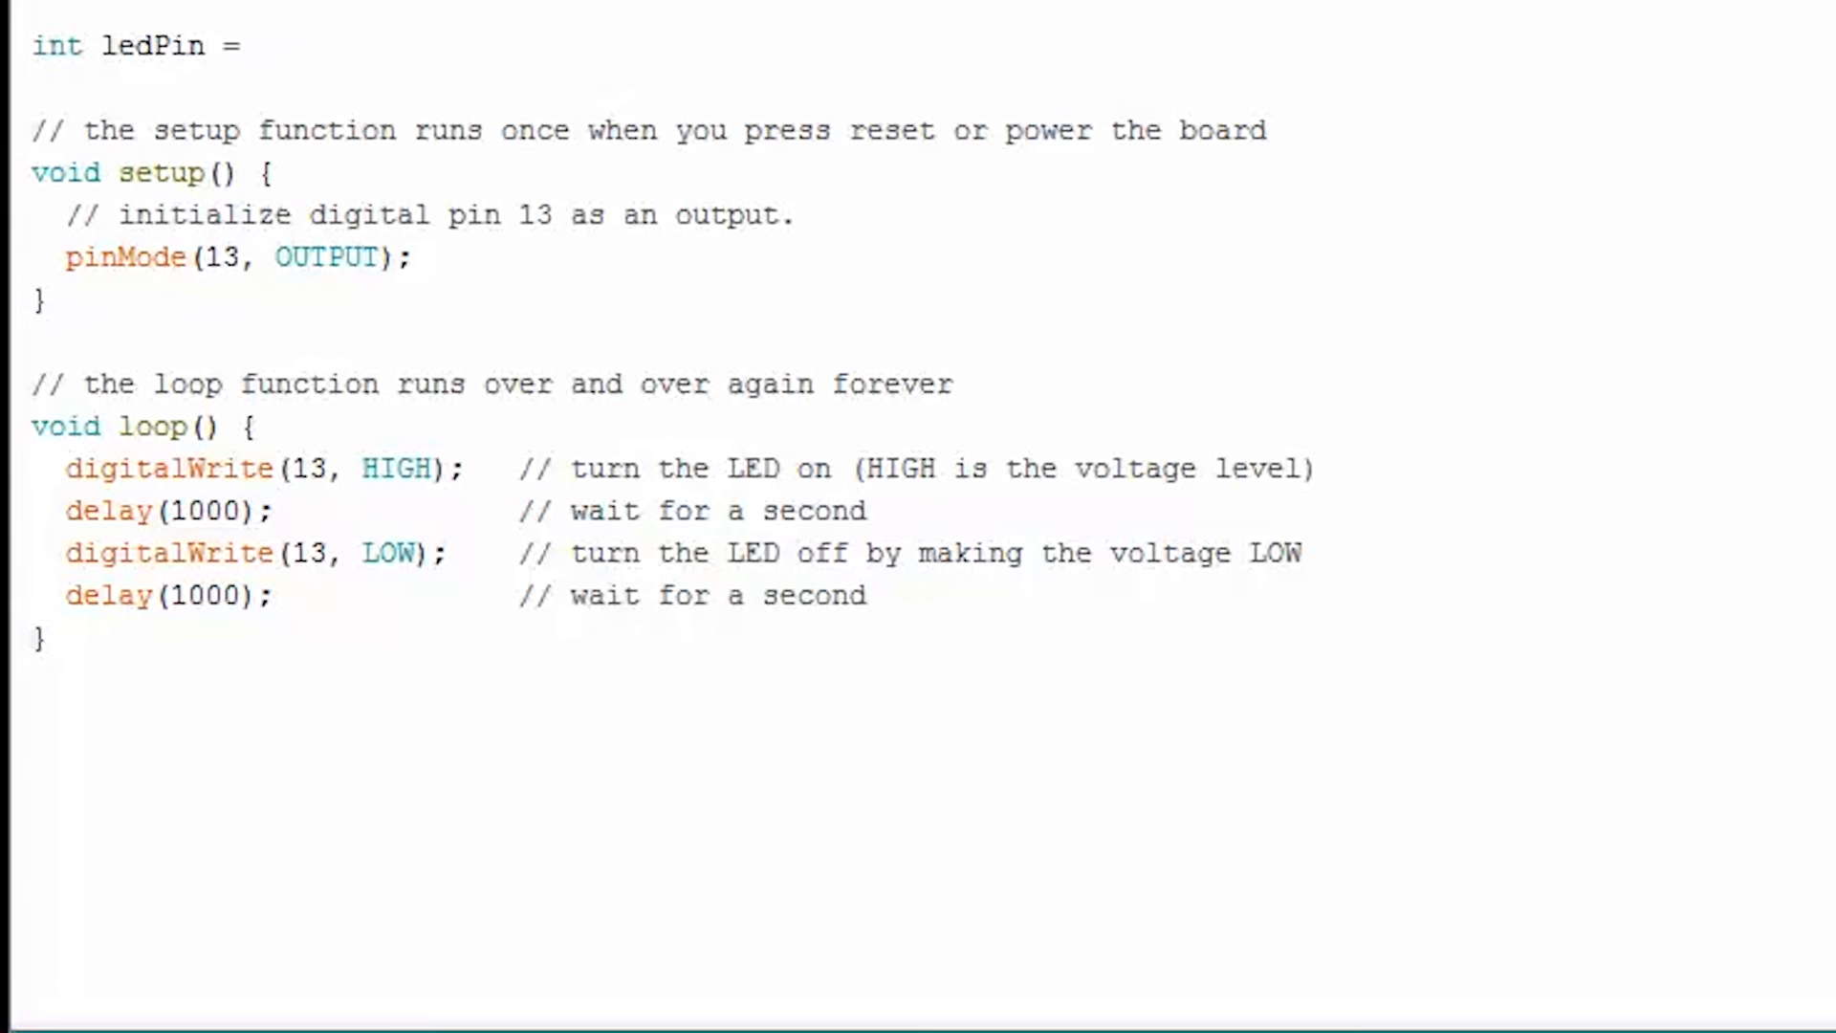
type("10;")
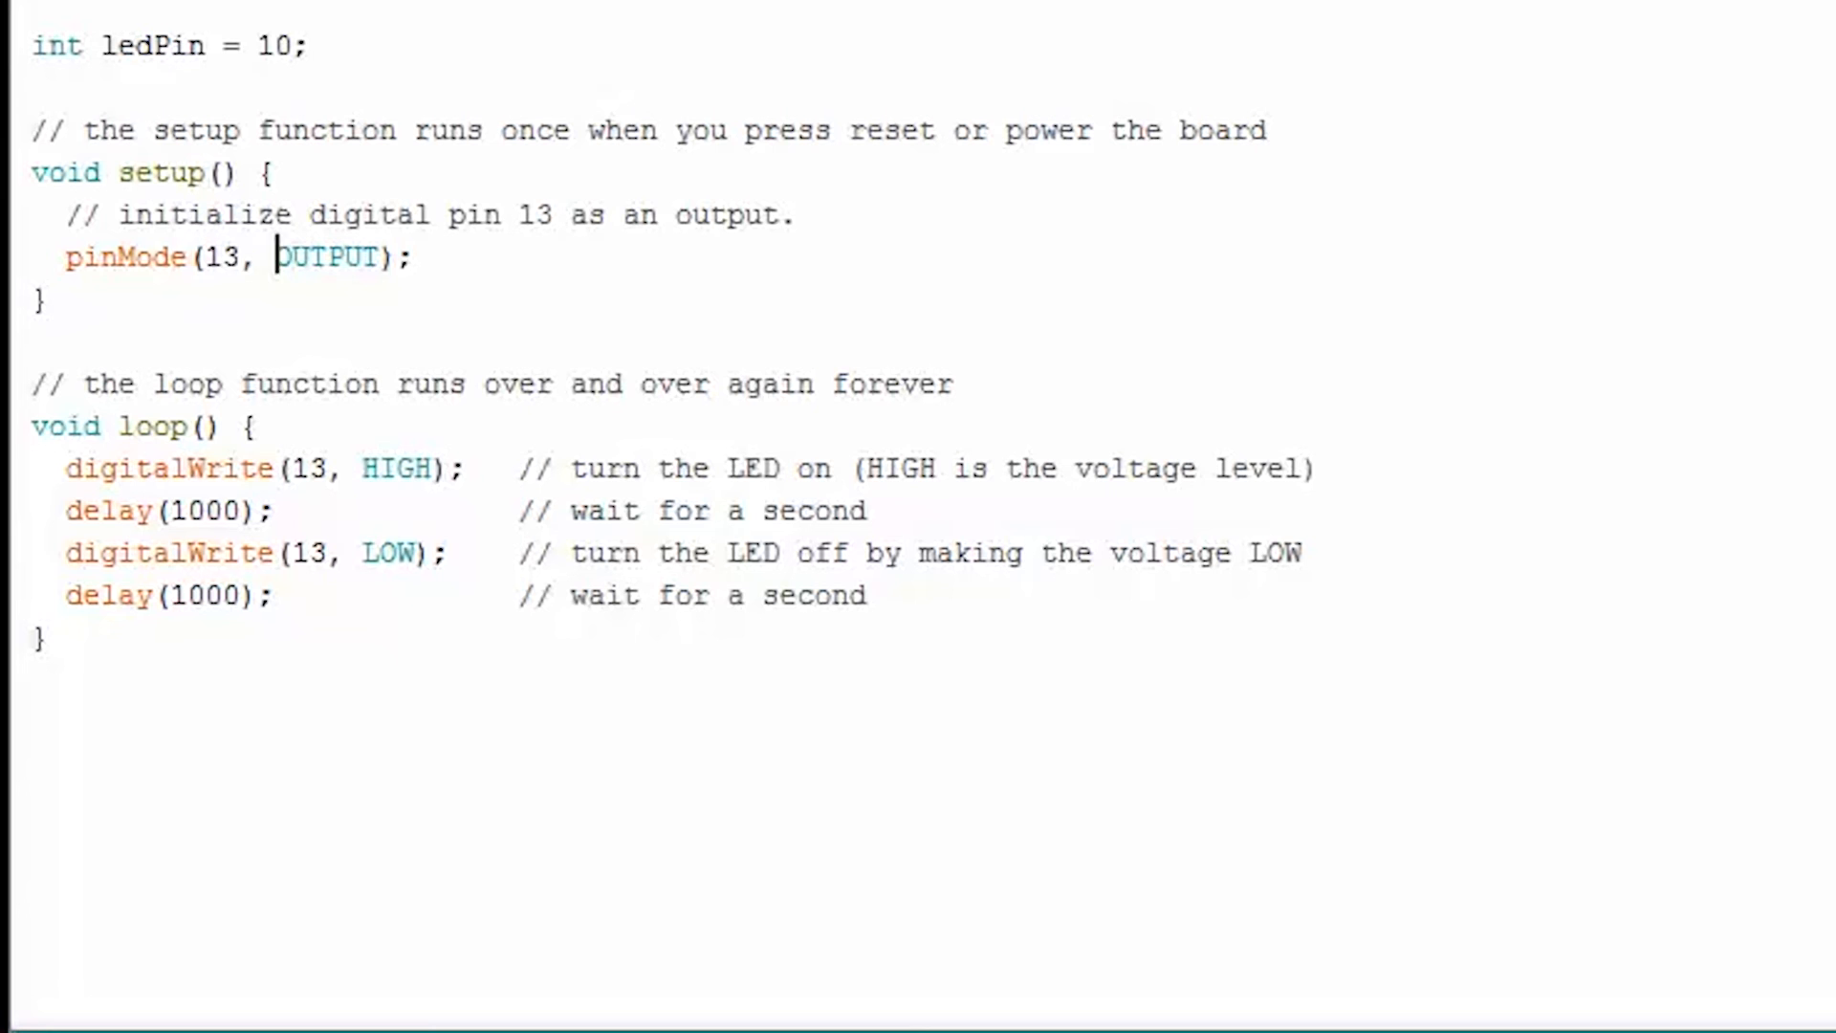
double_click(220, 256)
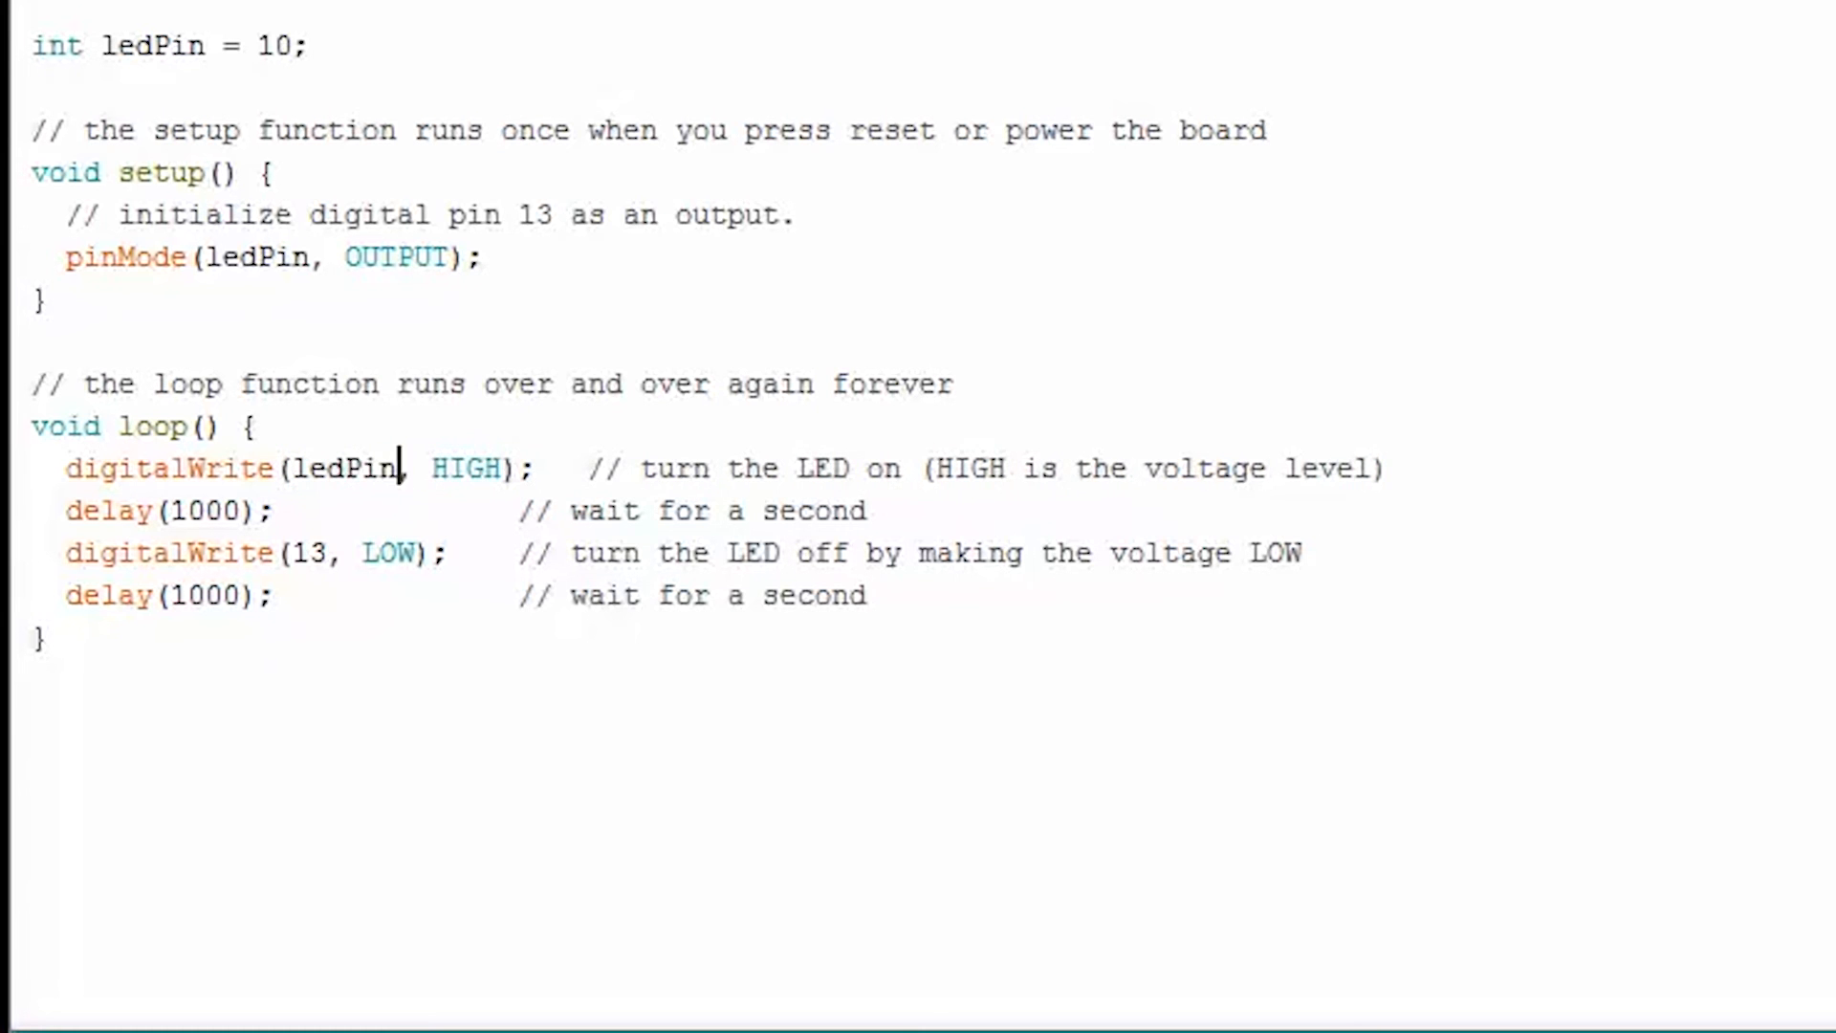
type("ledPin")
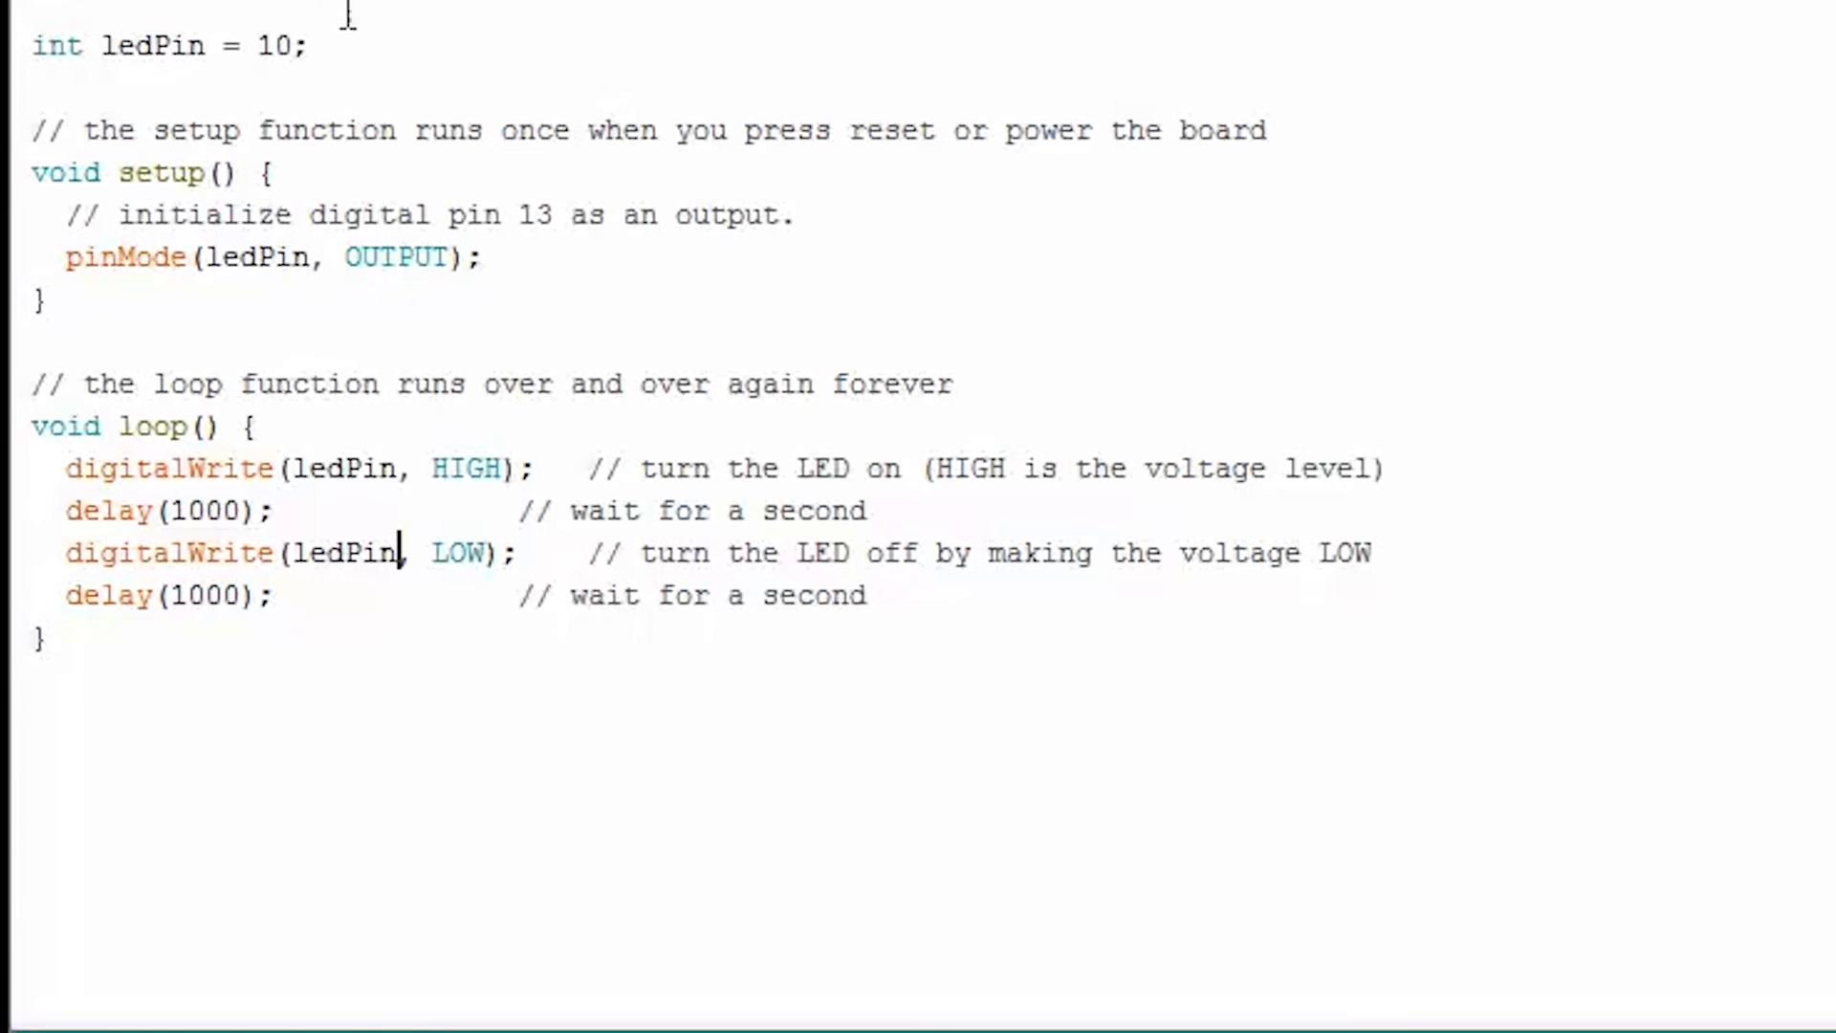
mouse_move(468, 272)
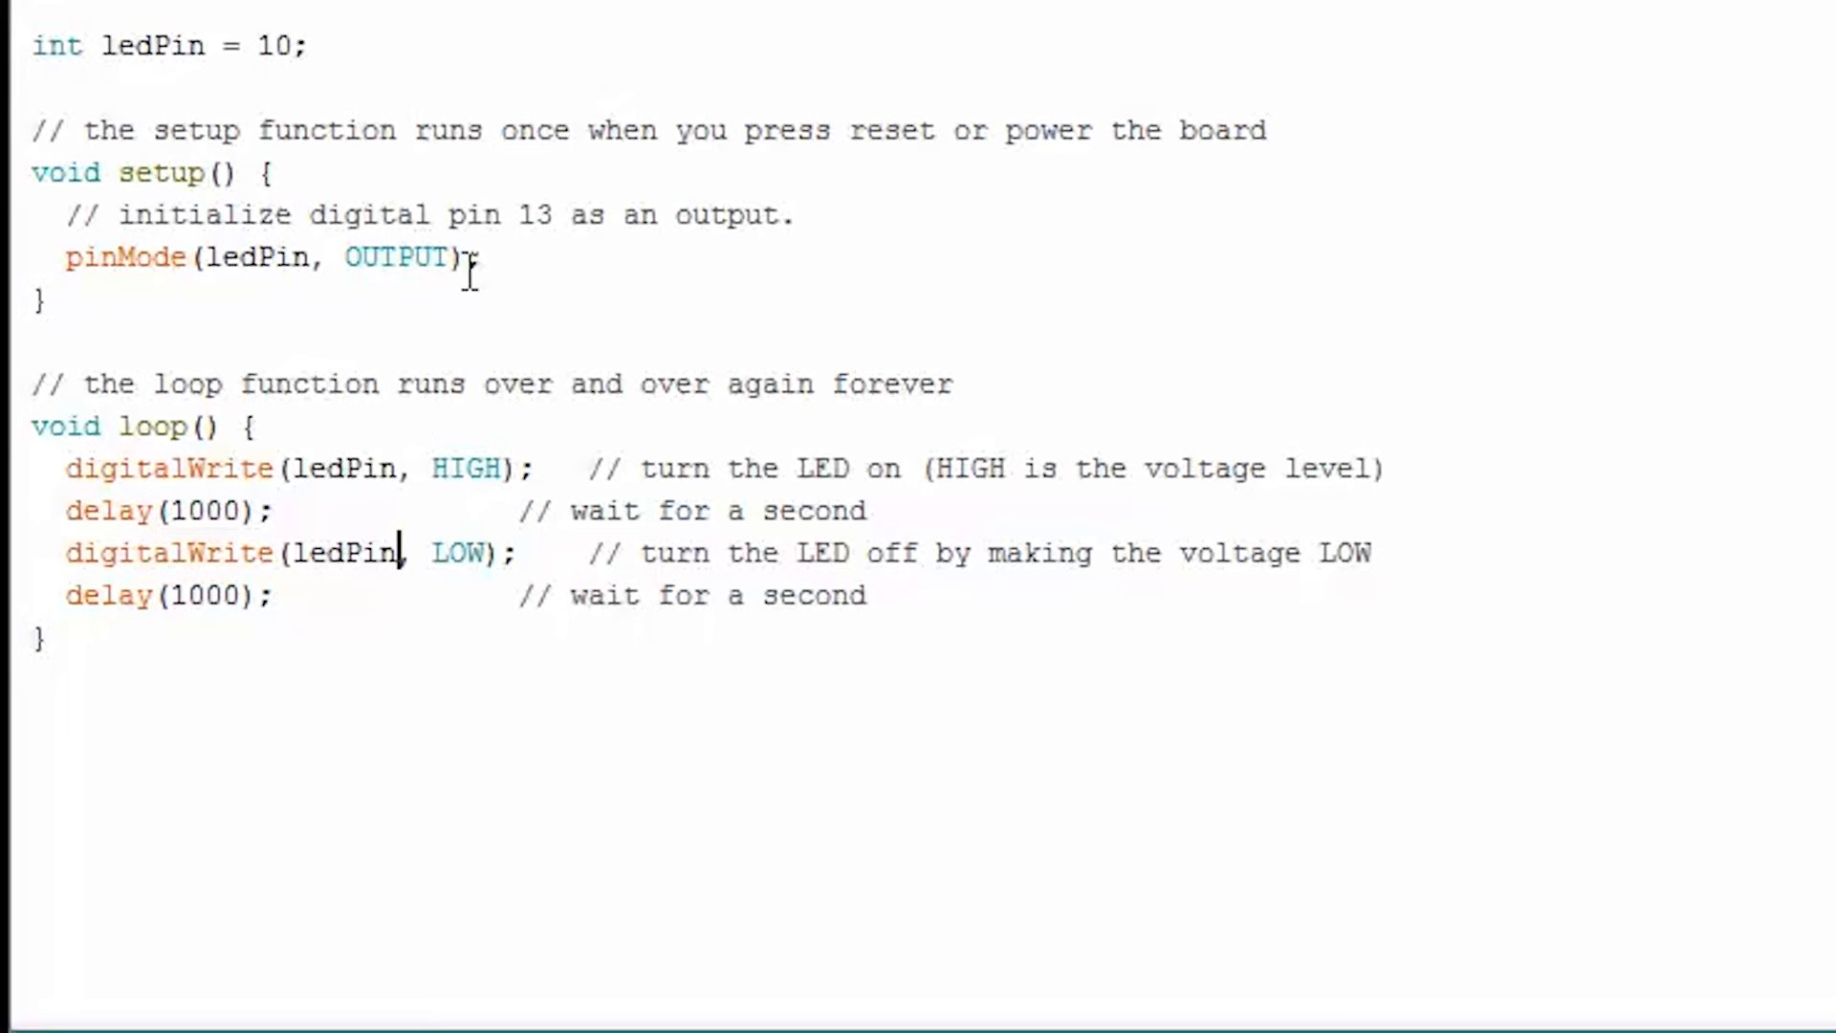
double_click(205, 510)
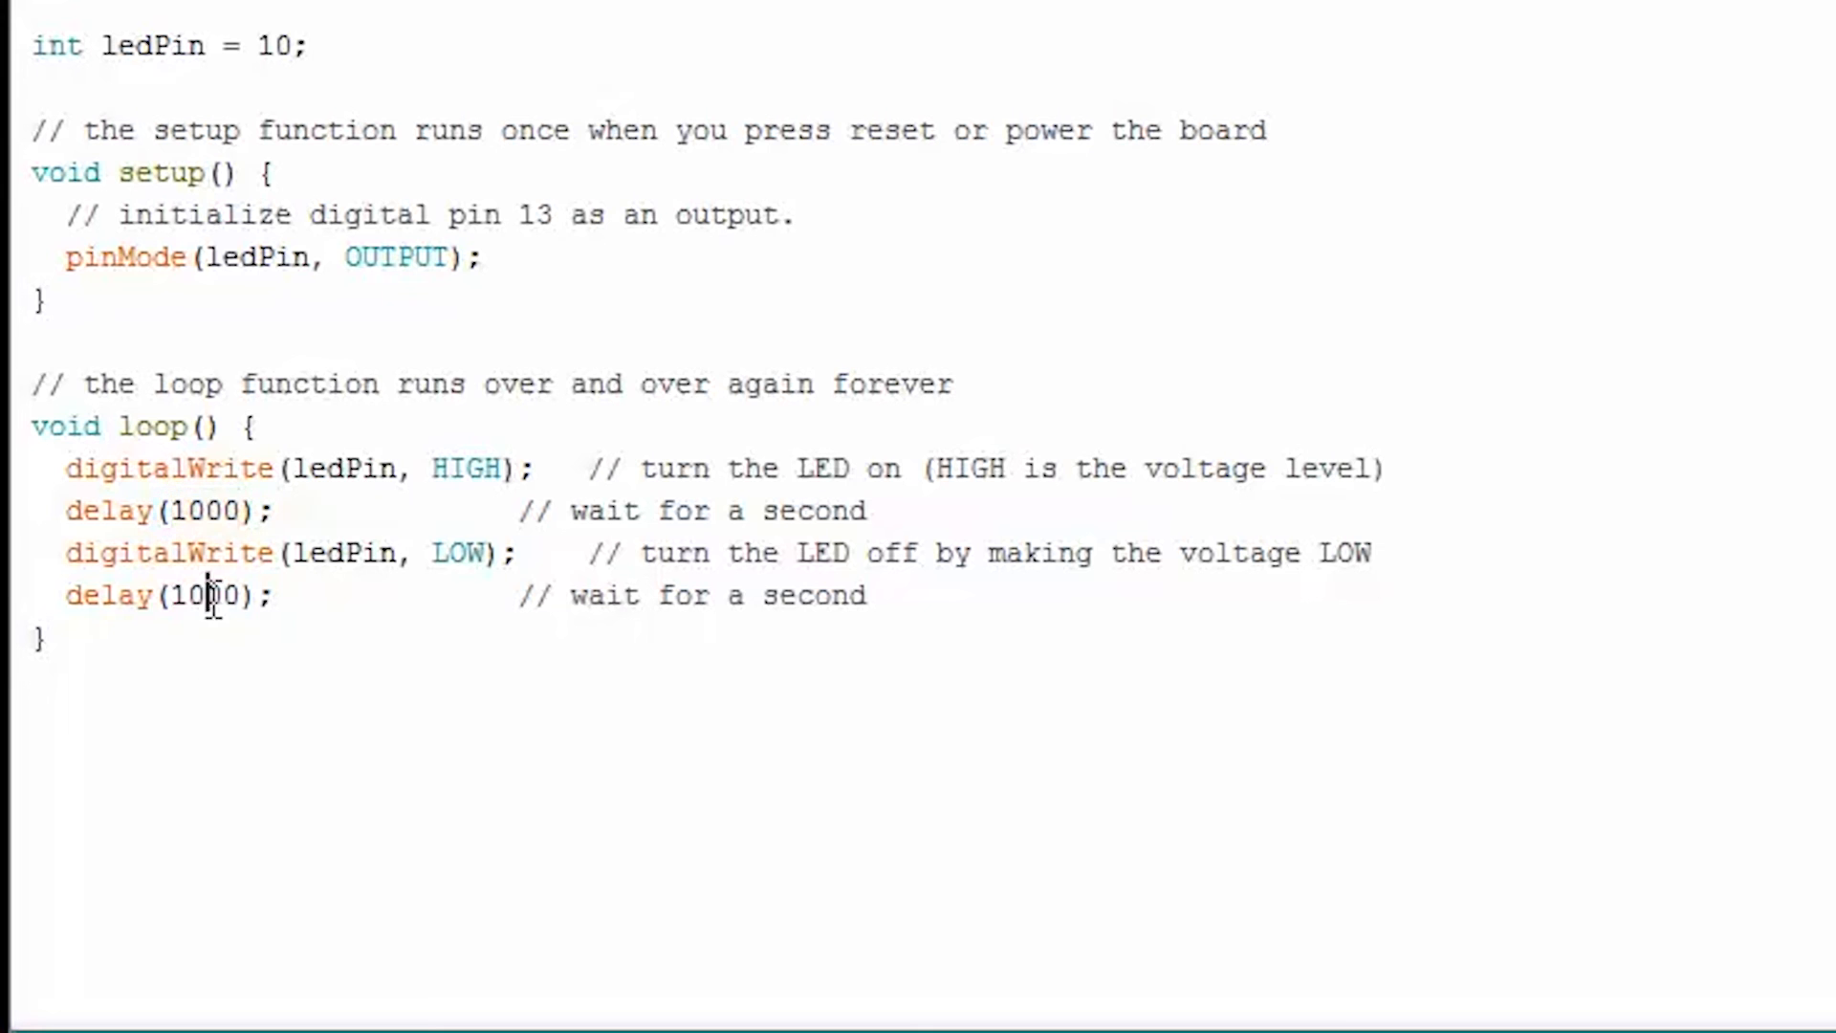
double_click(199, 595)
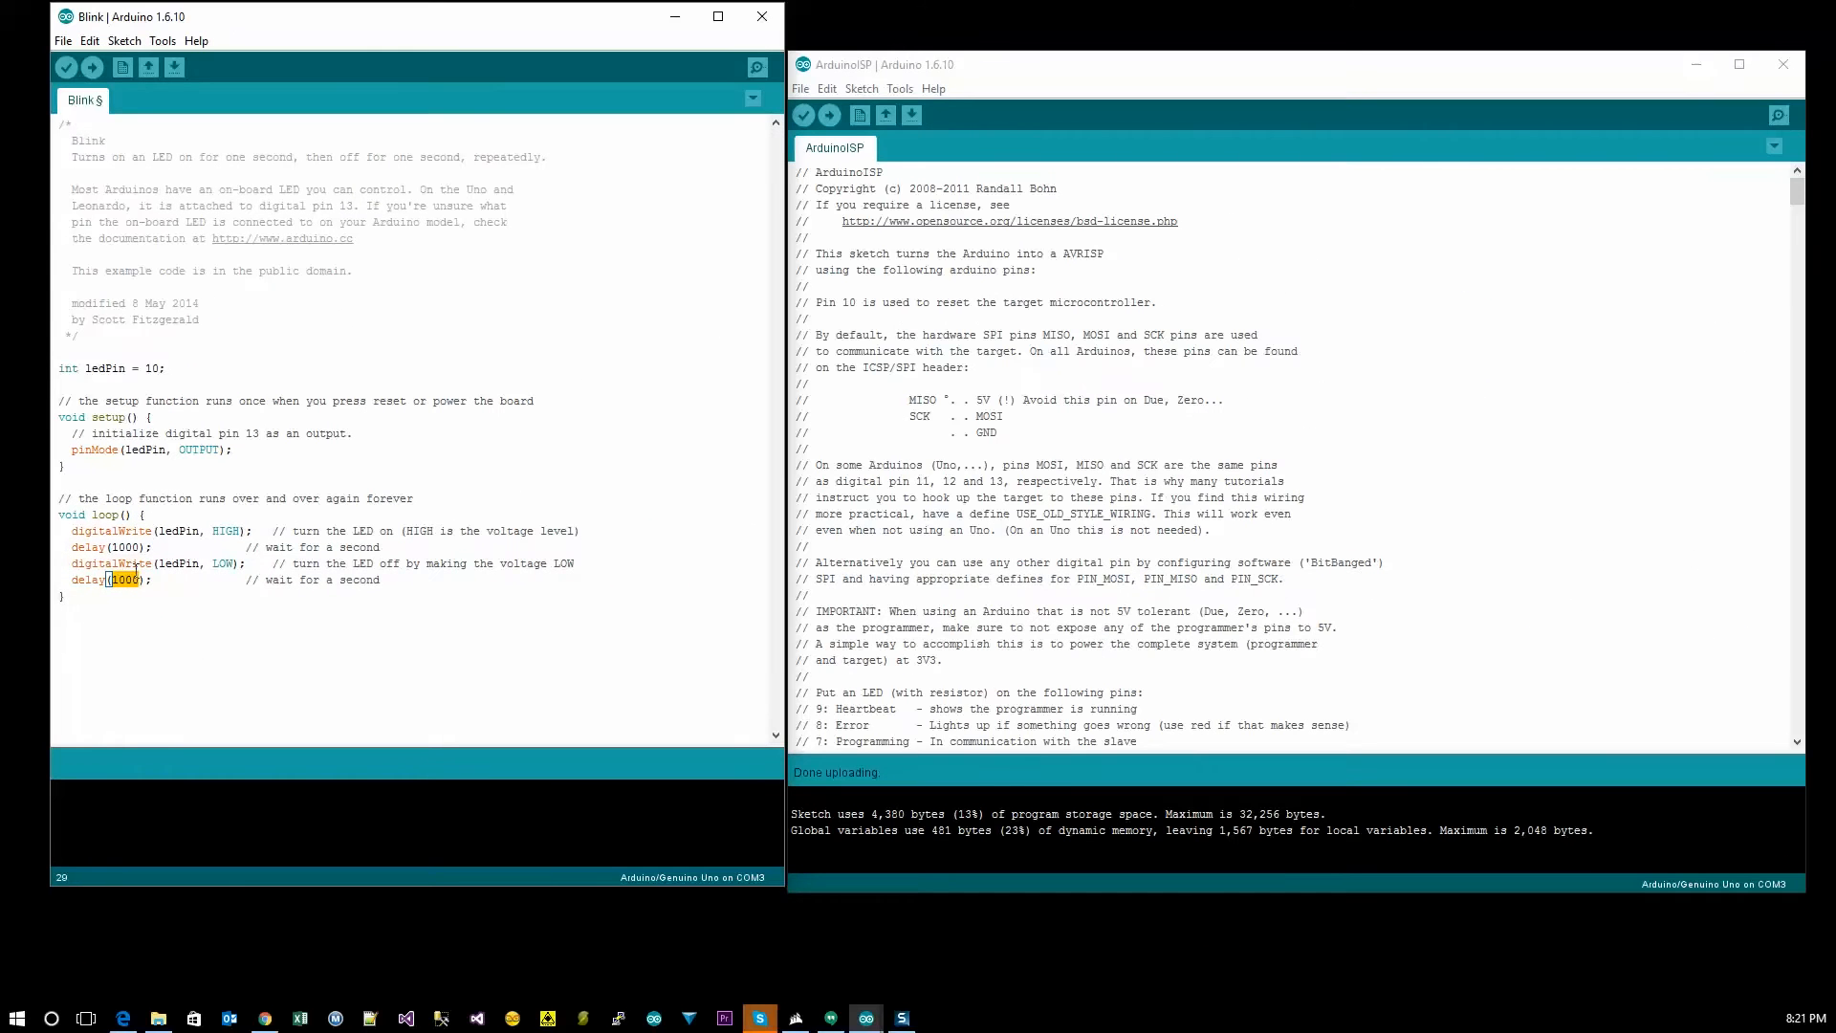
mouse_move(176, 396)
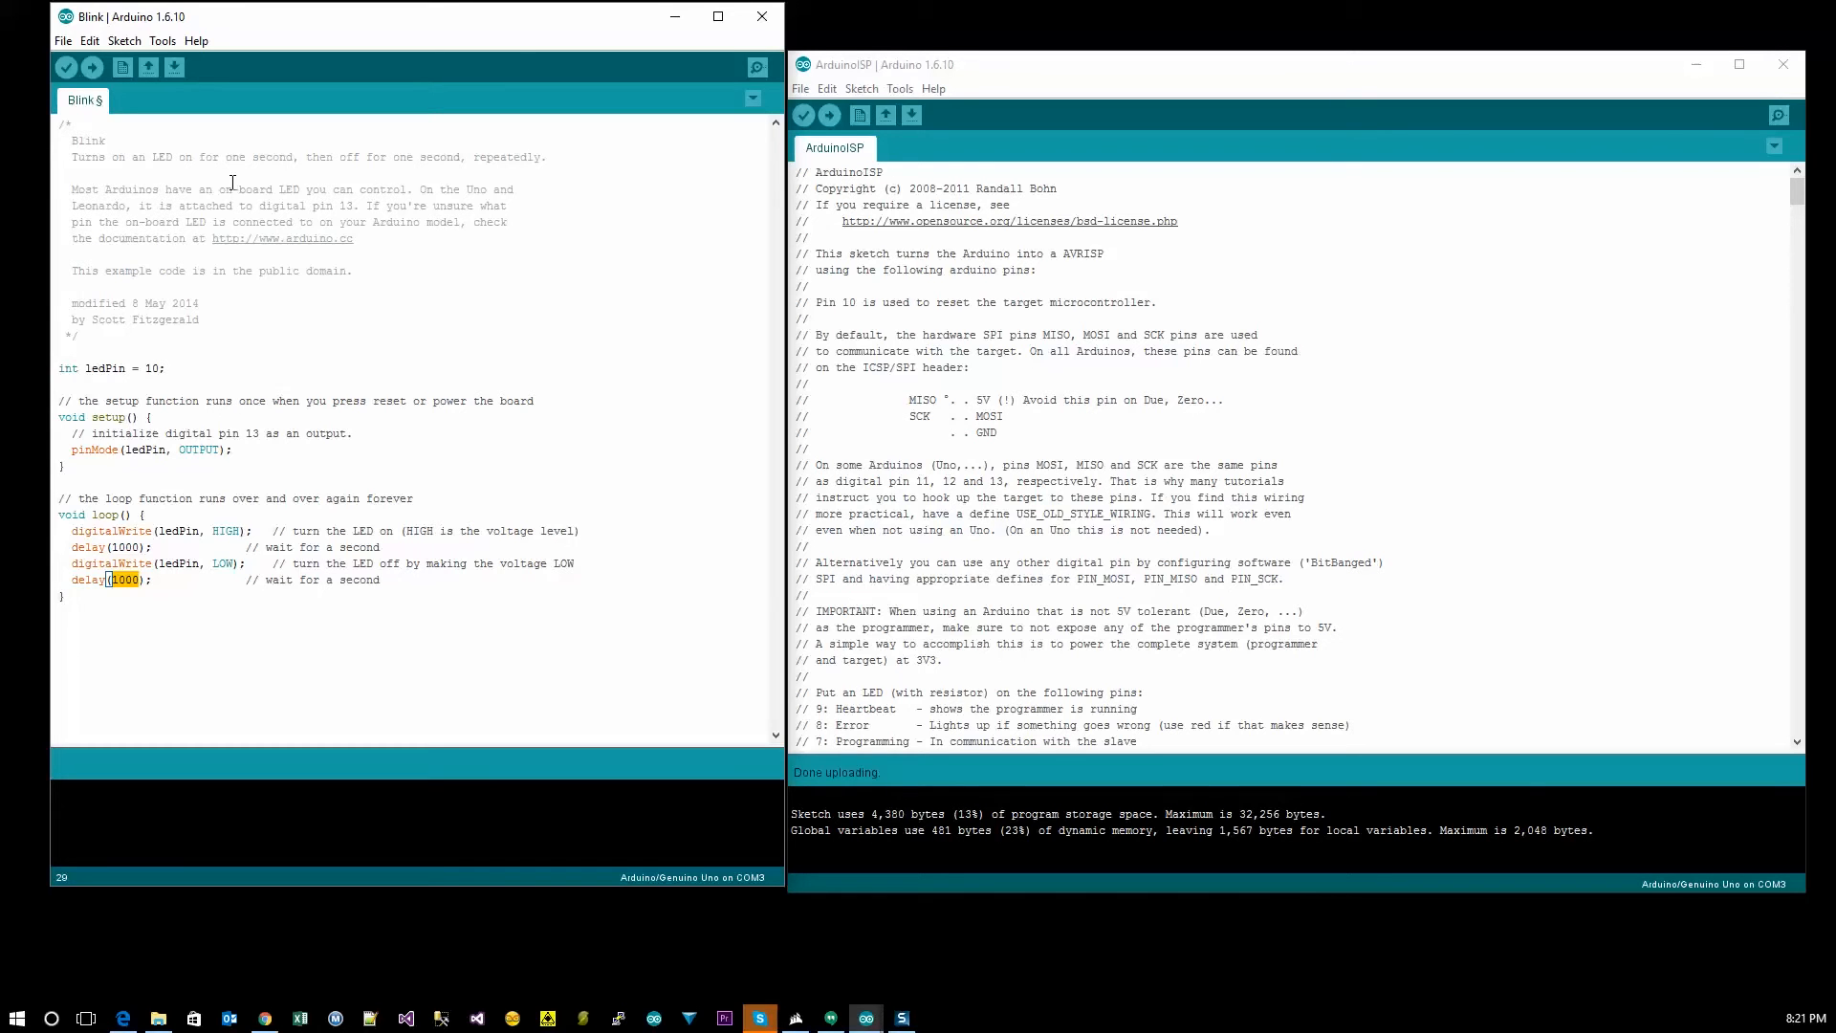
mouse_move(174, 67)
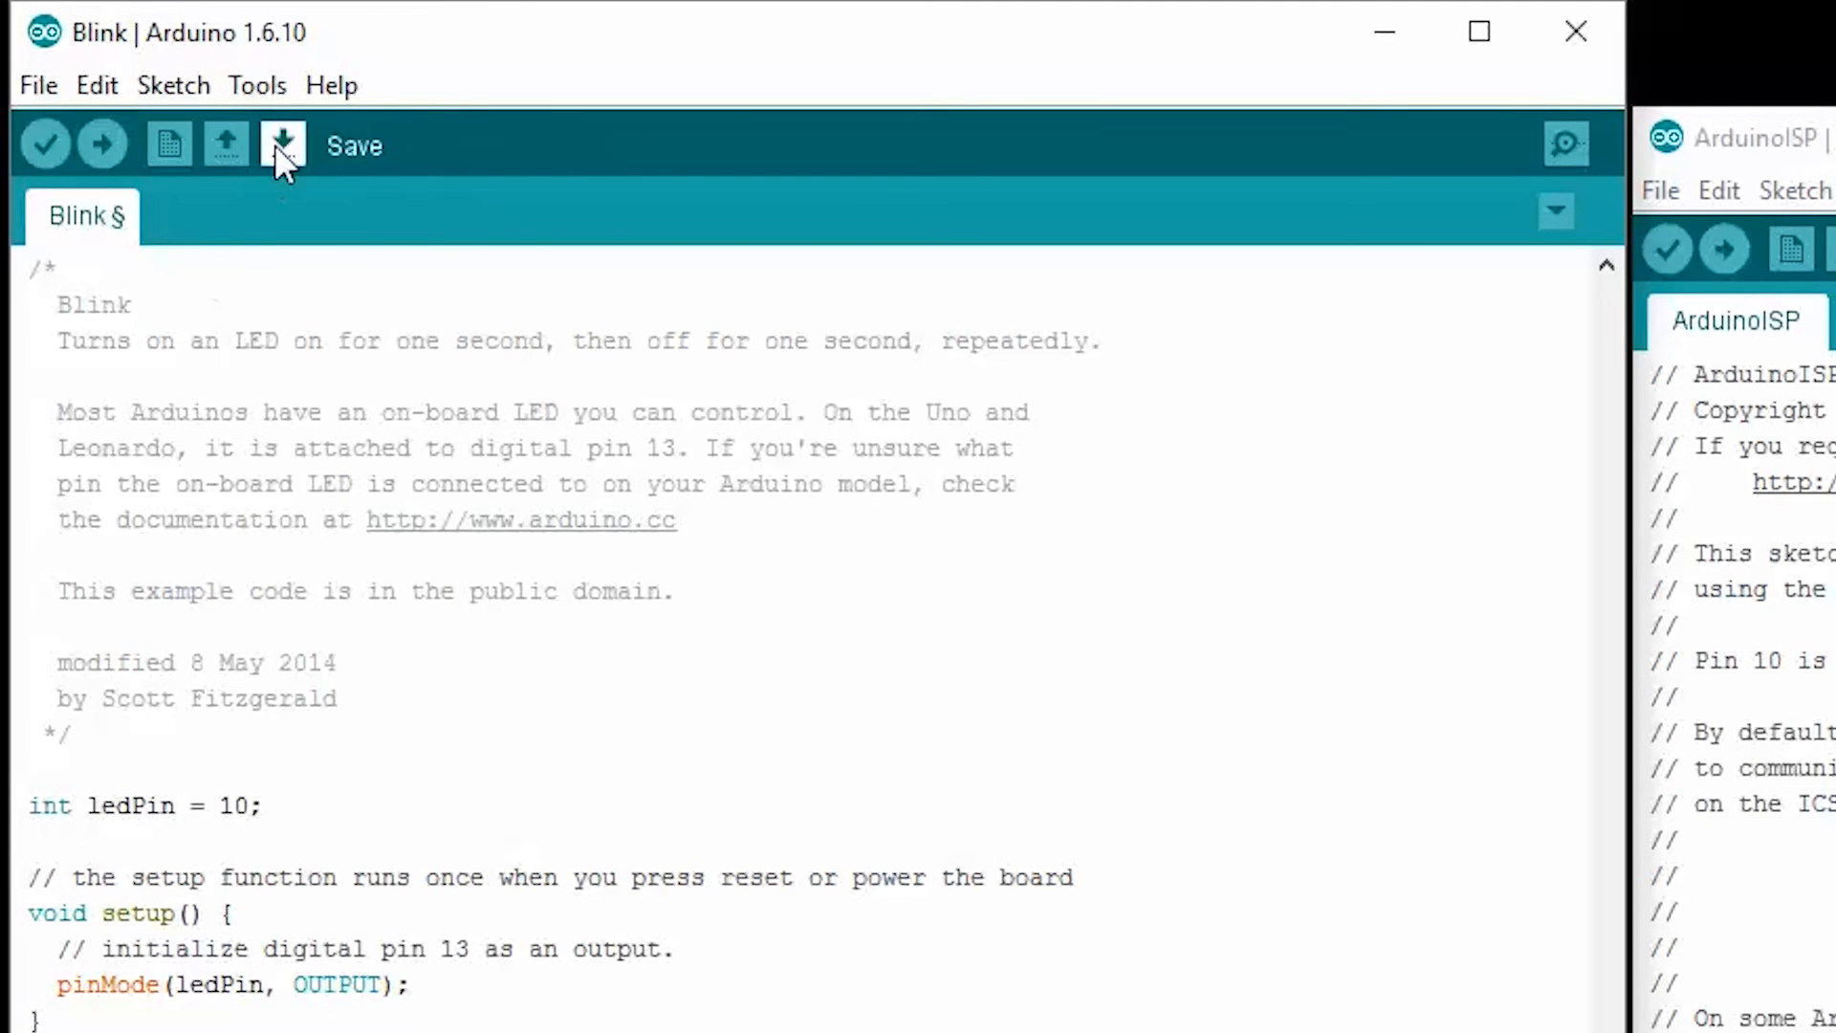
Step: Select 'Arduino as ISP' under Tools > Programmer for the Blink sketch
left_click(256, 84)
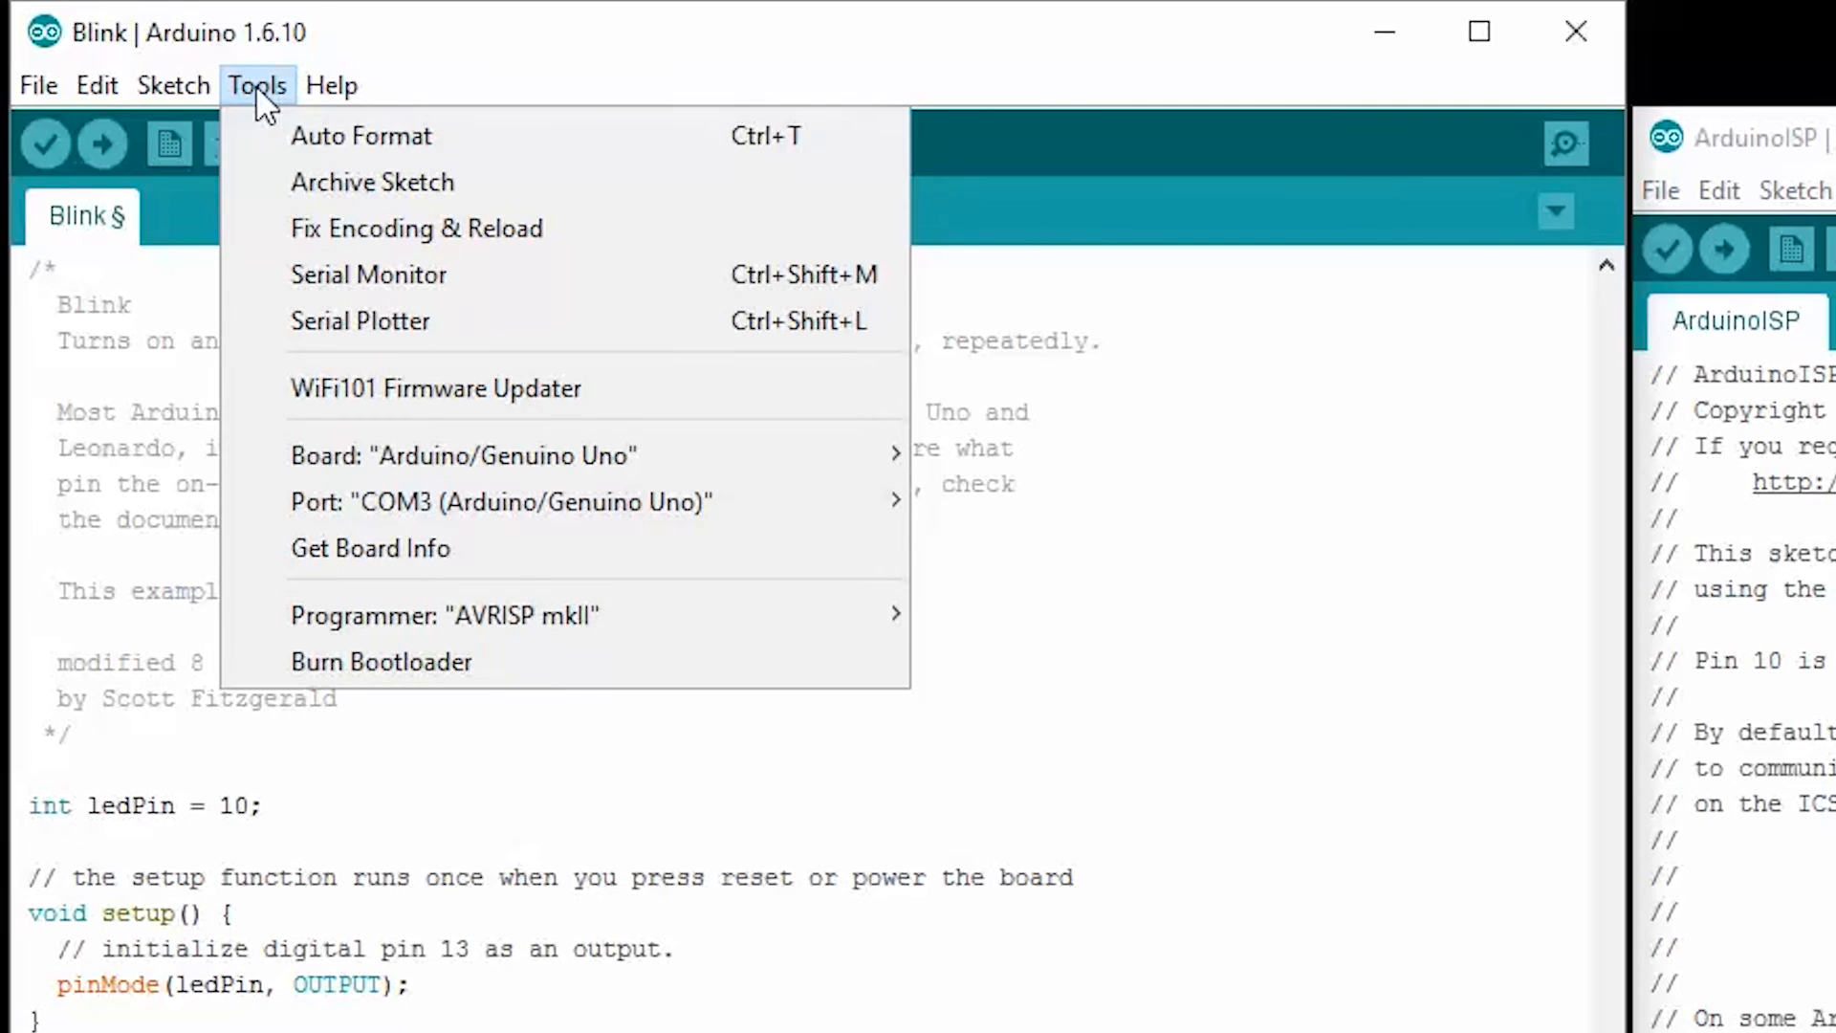
mouse_move(369, 549)
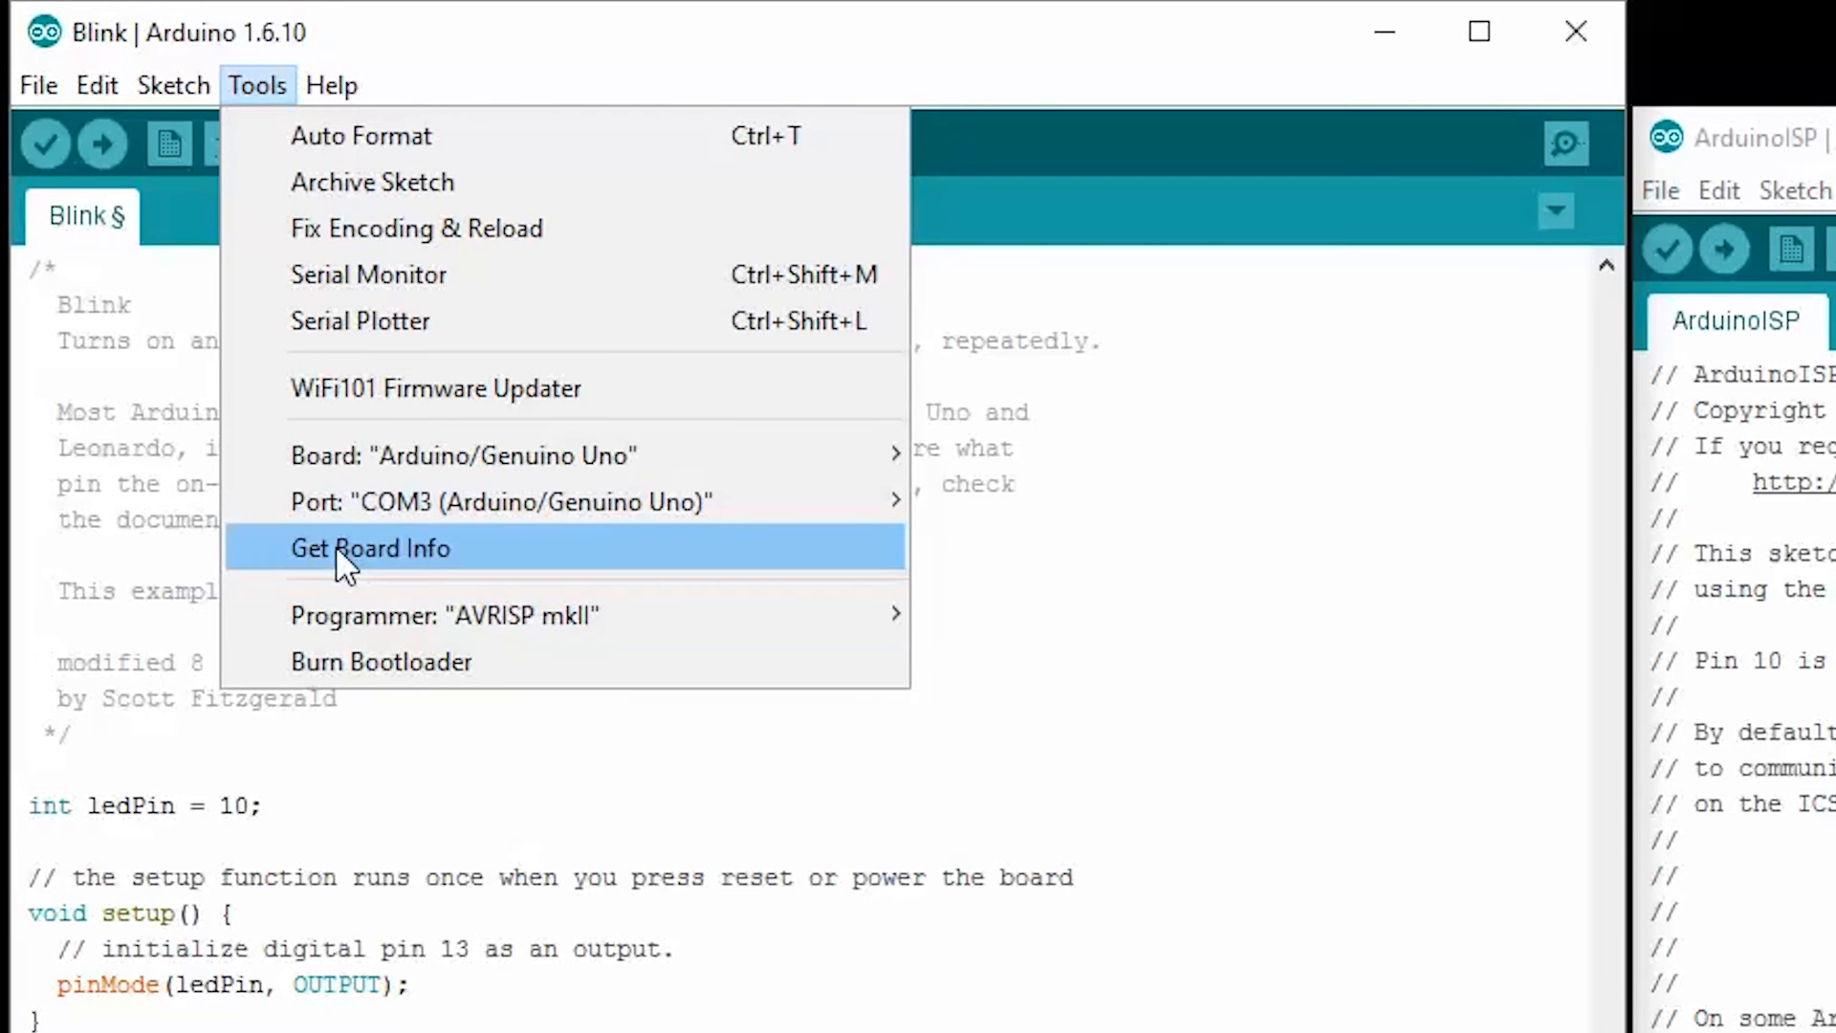
mouse_move(446, 613)
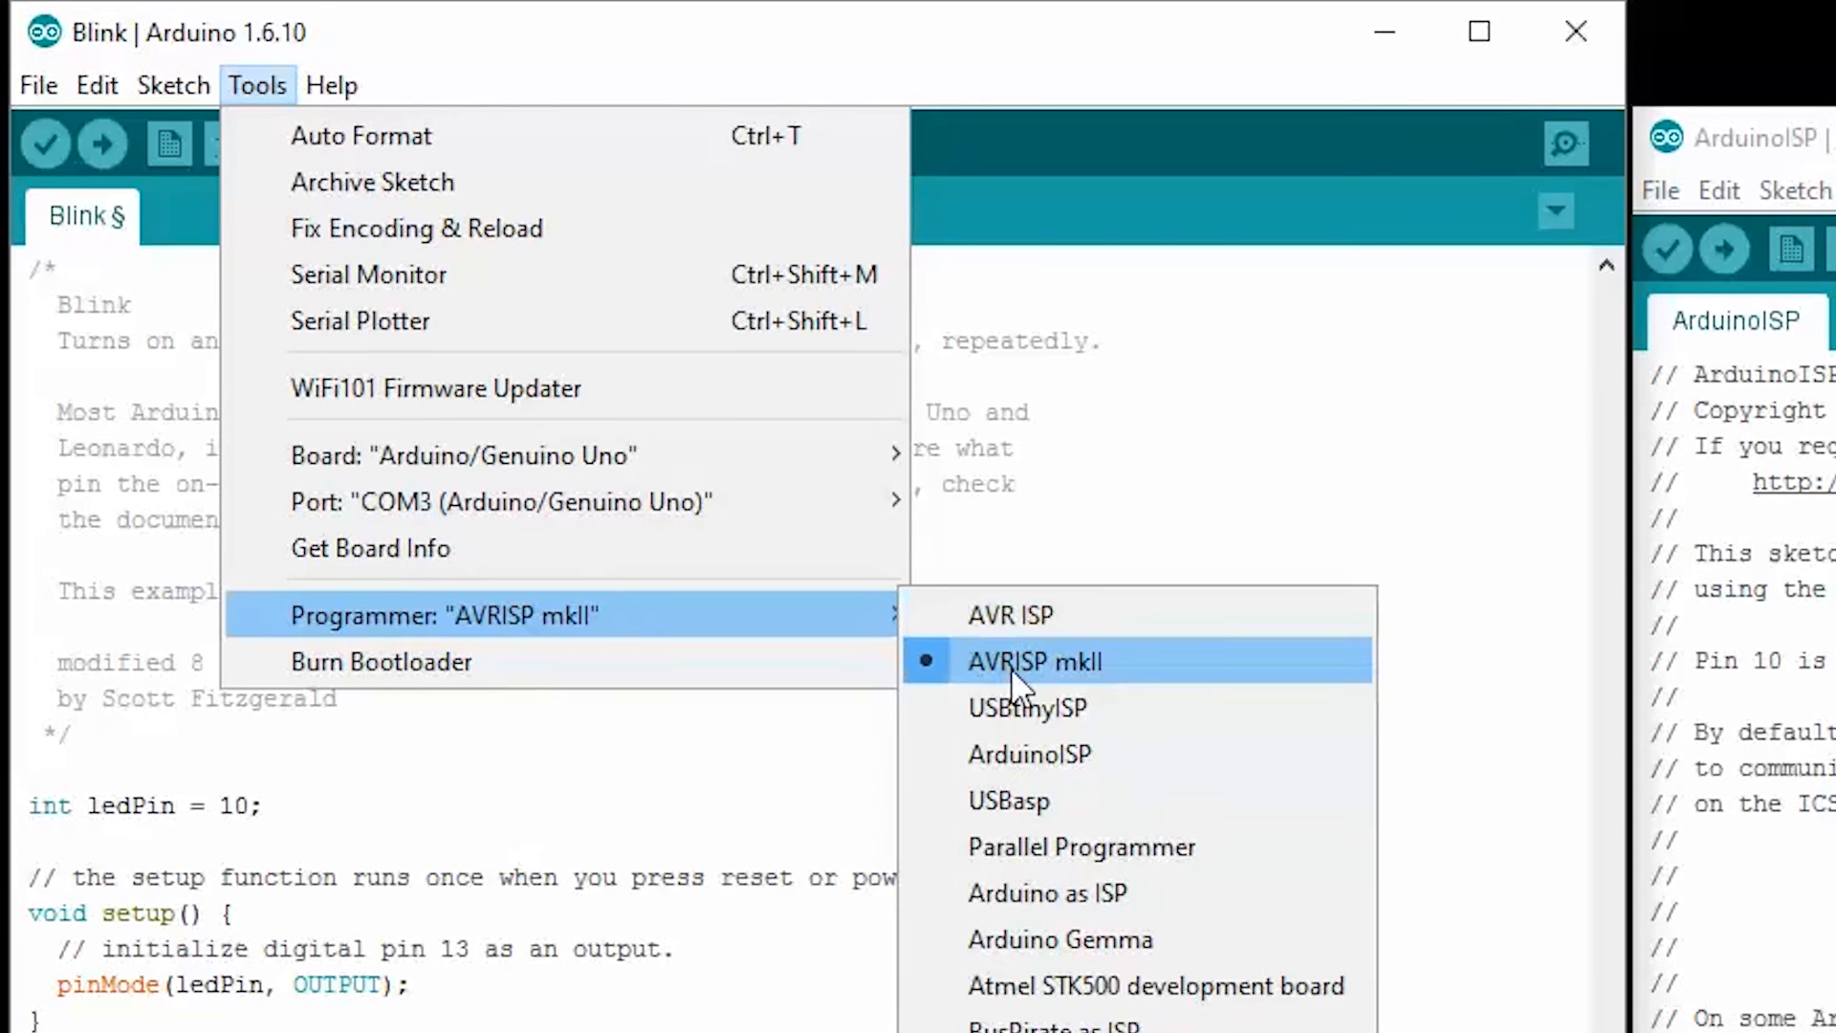
mouse_move(1113, 937)
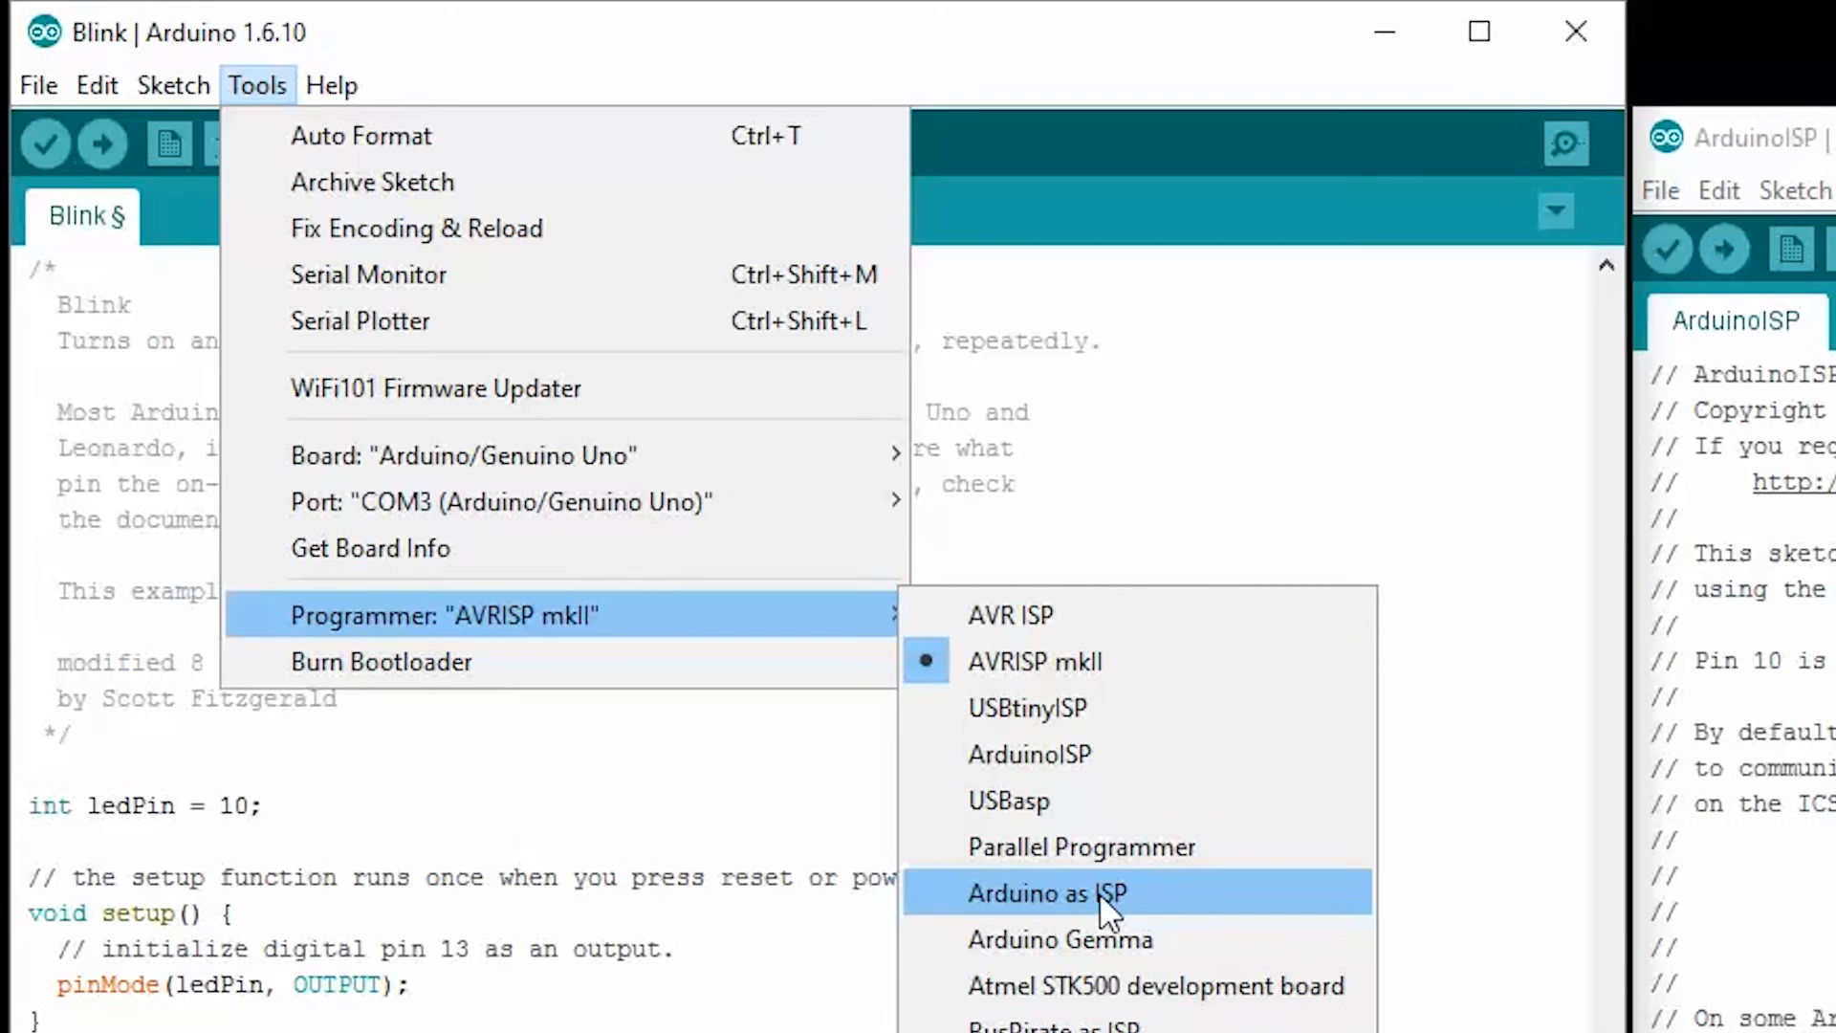
left_click(1046, 893)
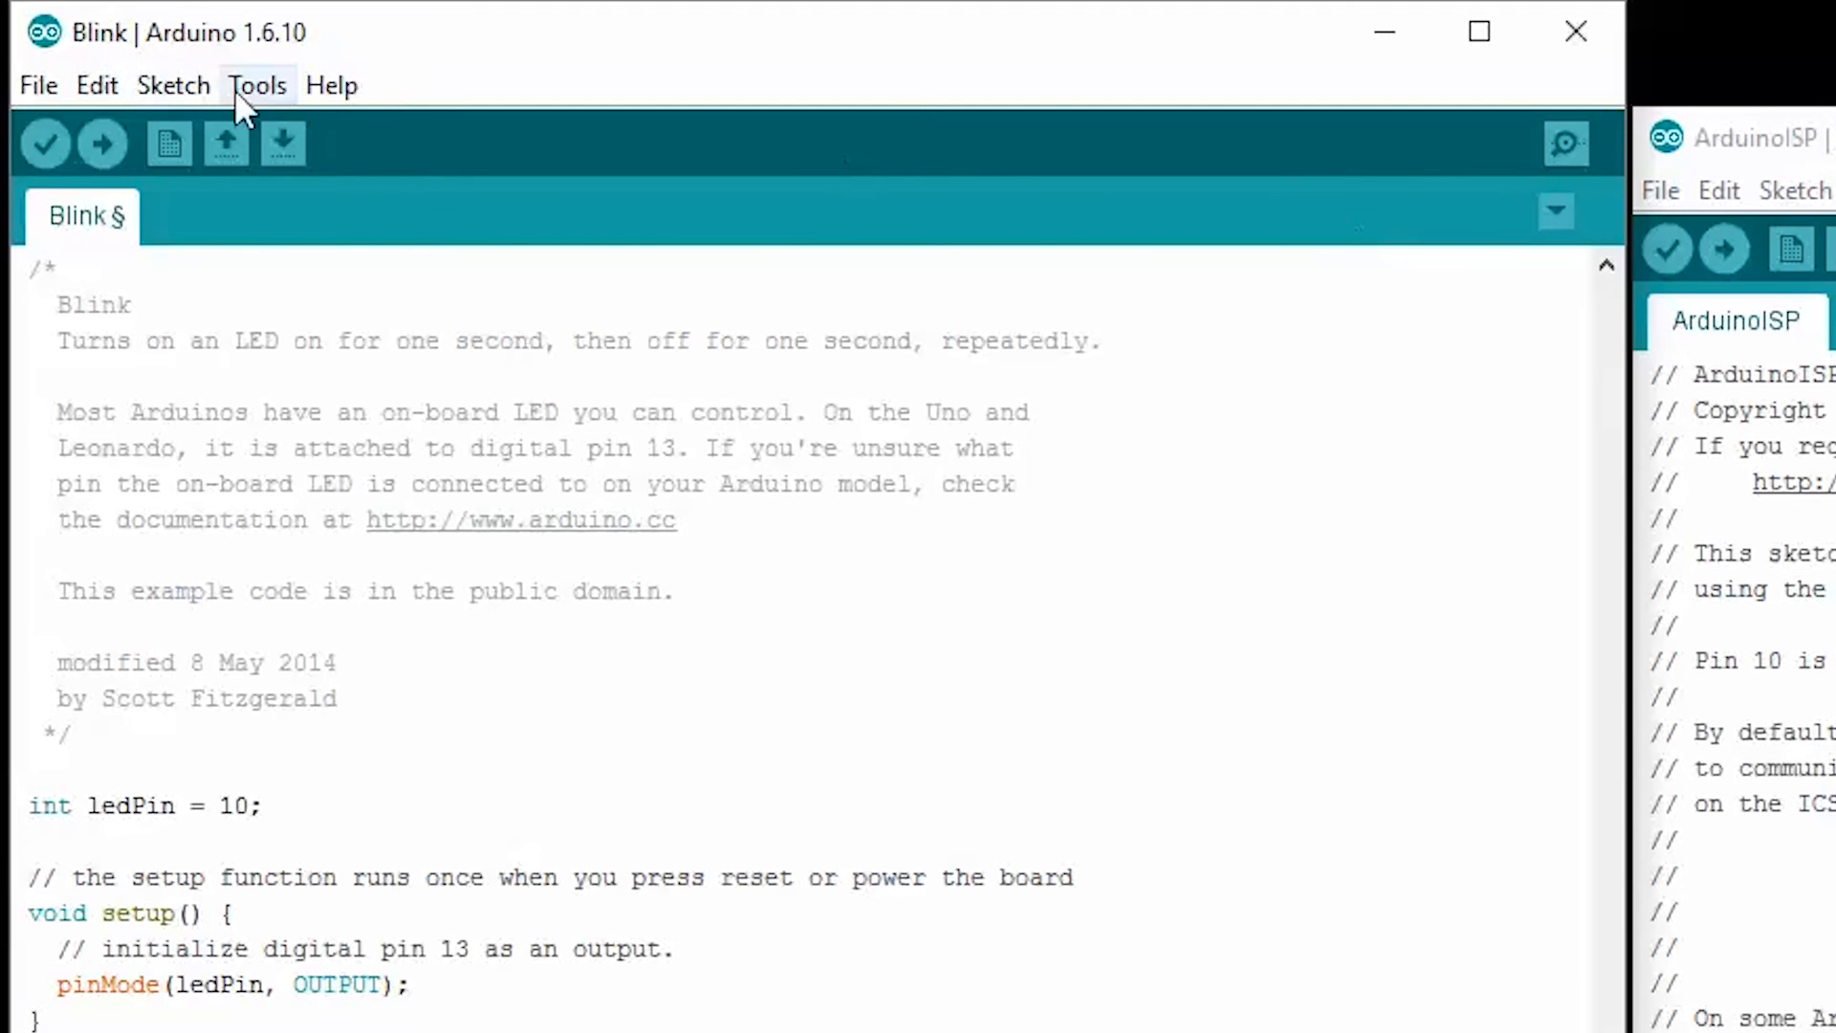
left_click(259, 85)
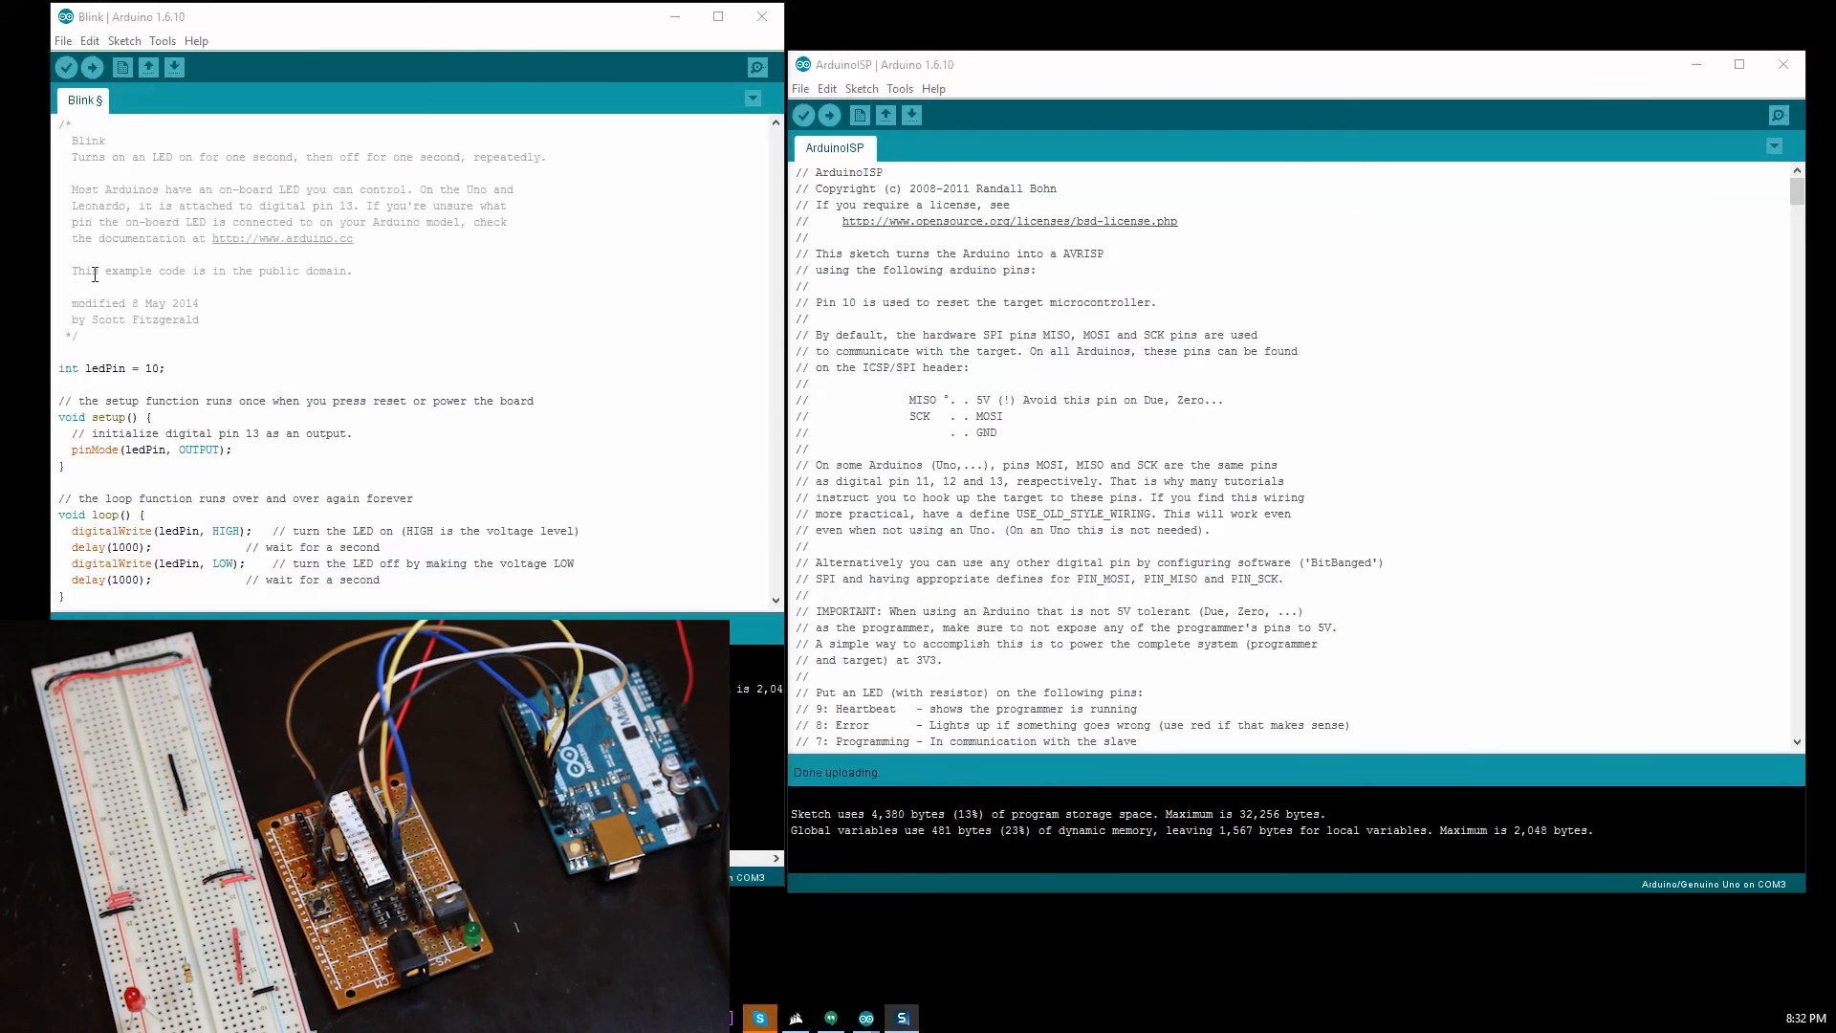
mouse_move(92, 67)
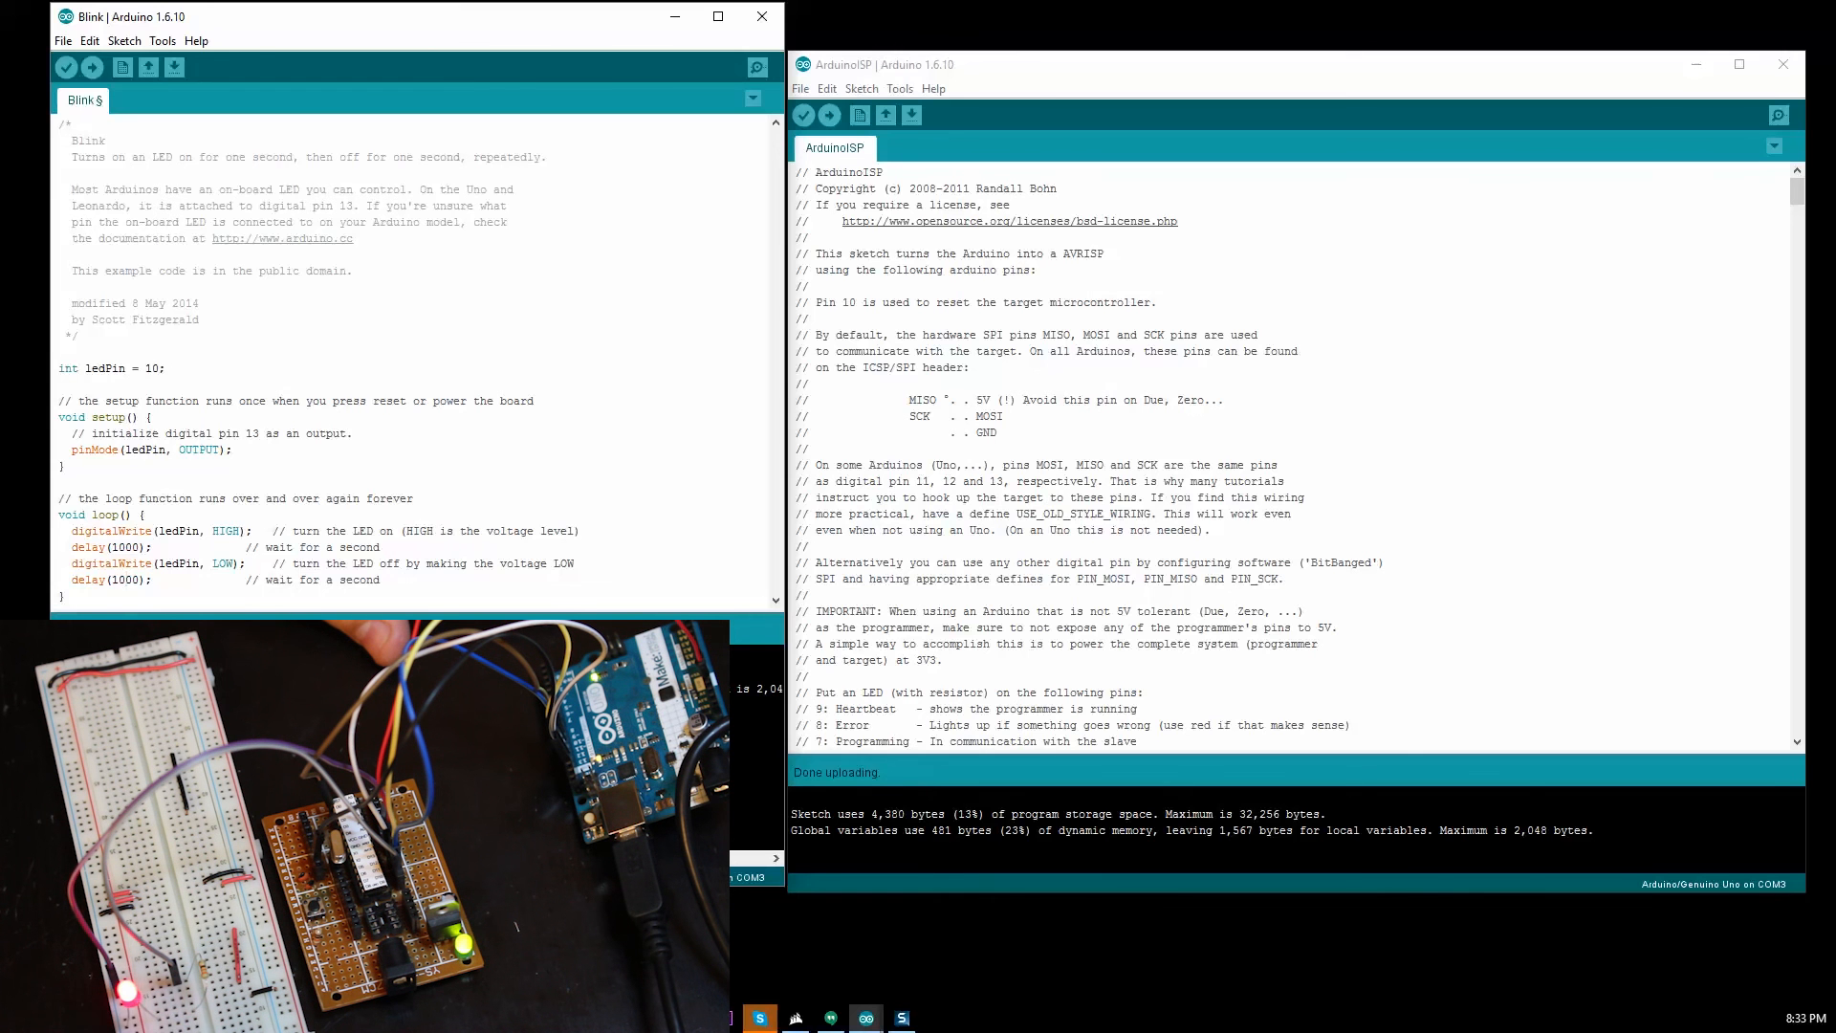
Step: Upload the edited Blink sketch to the target chip via the Arduino as ISP programmer
left_click(92, 67)
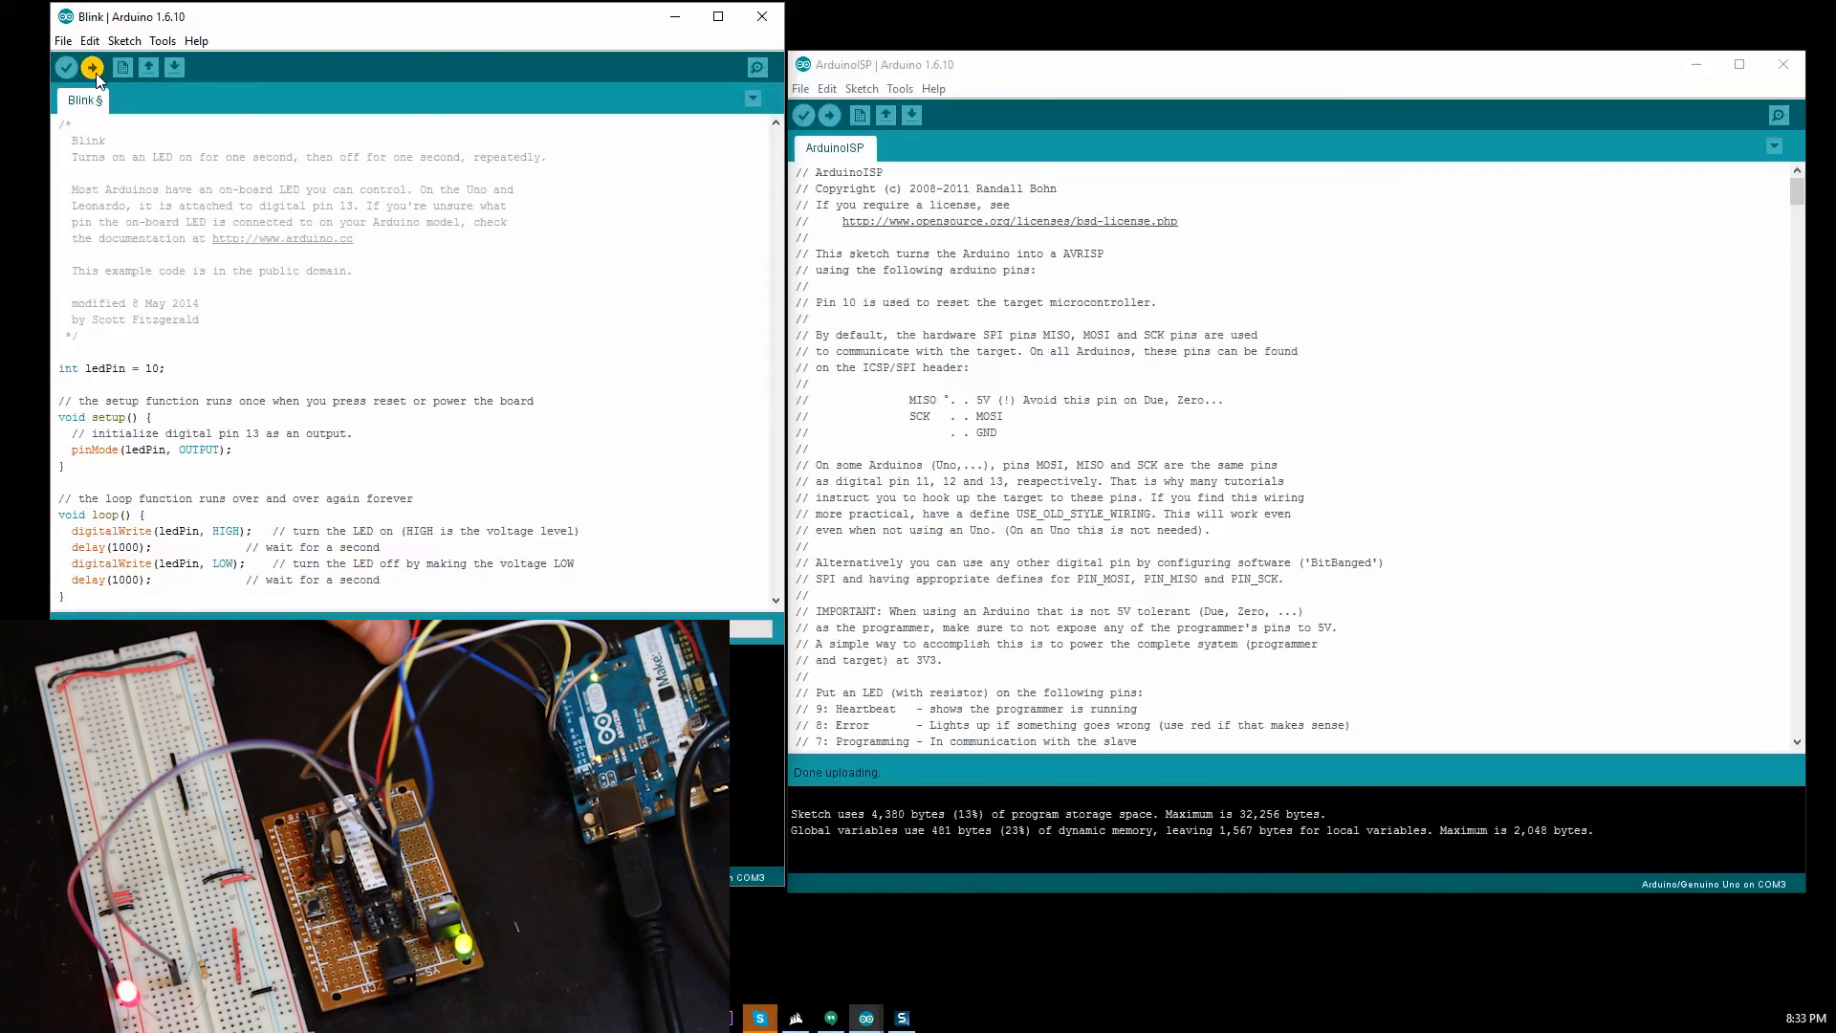